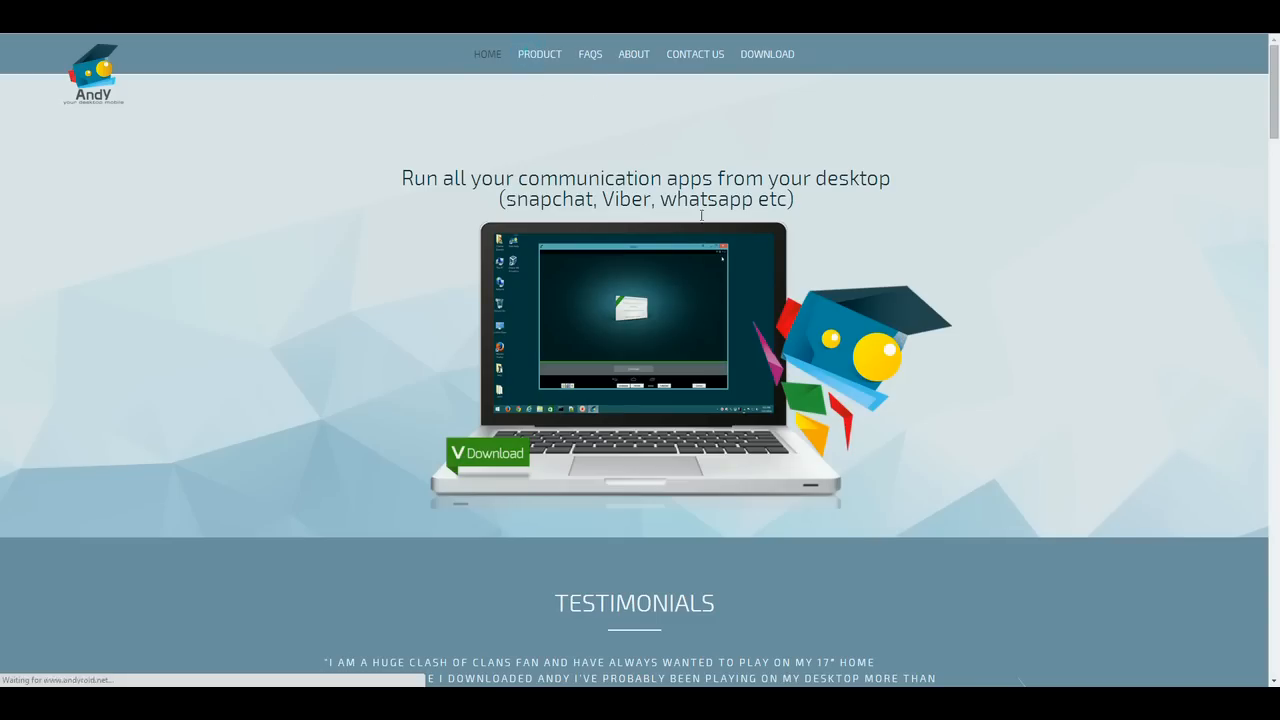
# Step: Download the Andy installer from the Andy website and run Andy_v29 (1).exe
pyautogui.scroll(-3)
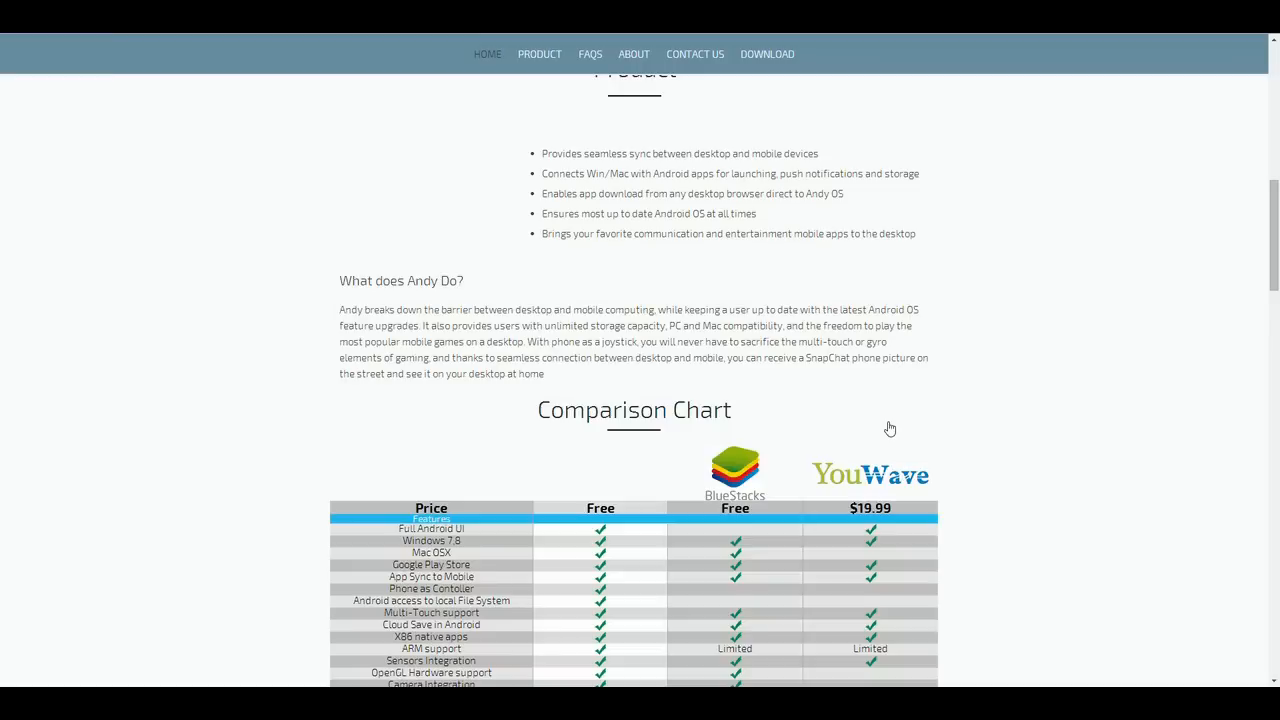
pyautogui.scroll(-3)
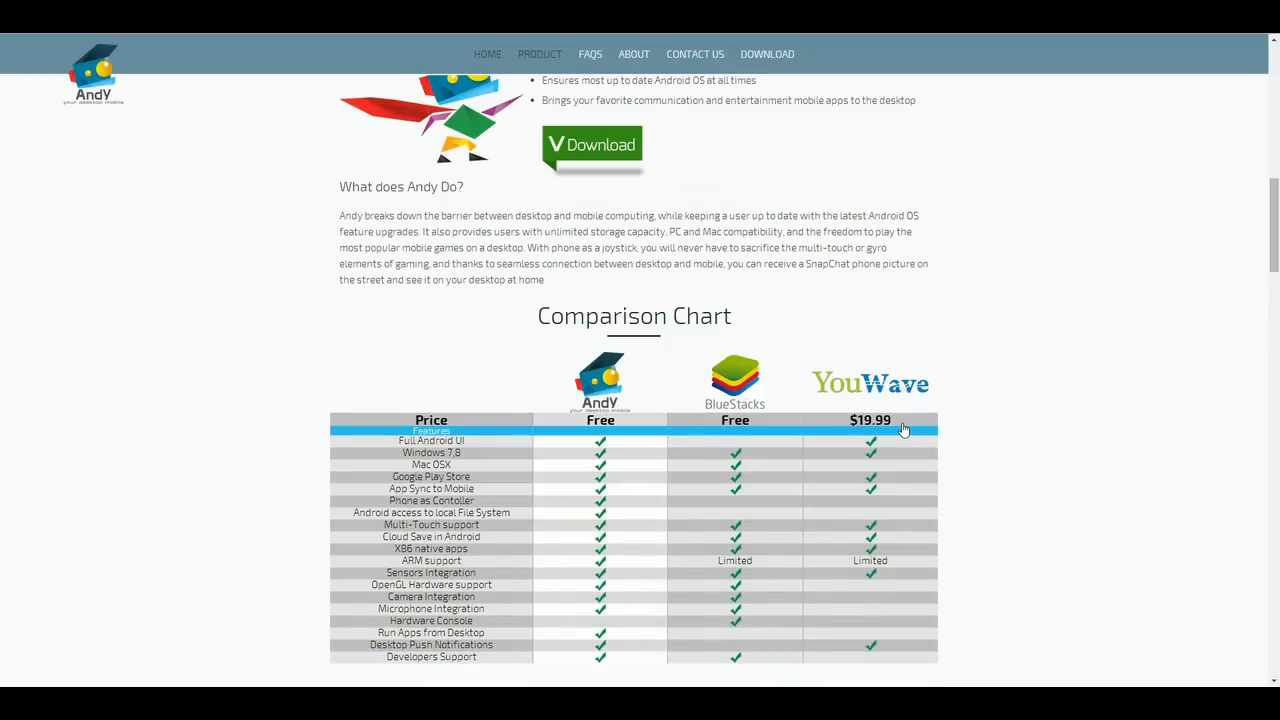
pyautogui.scroll(-3)
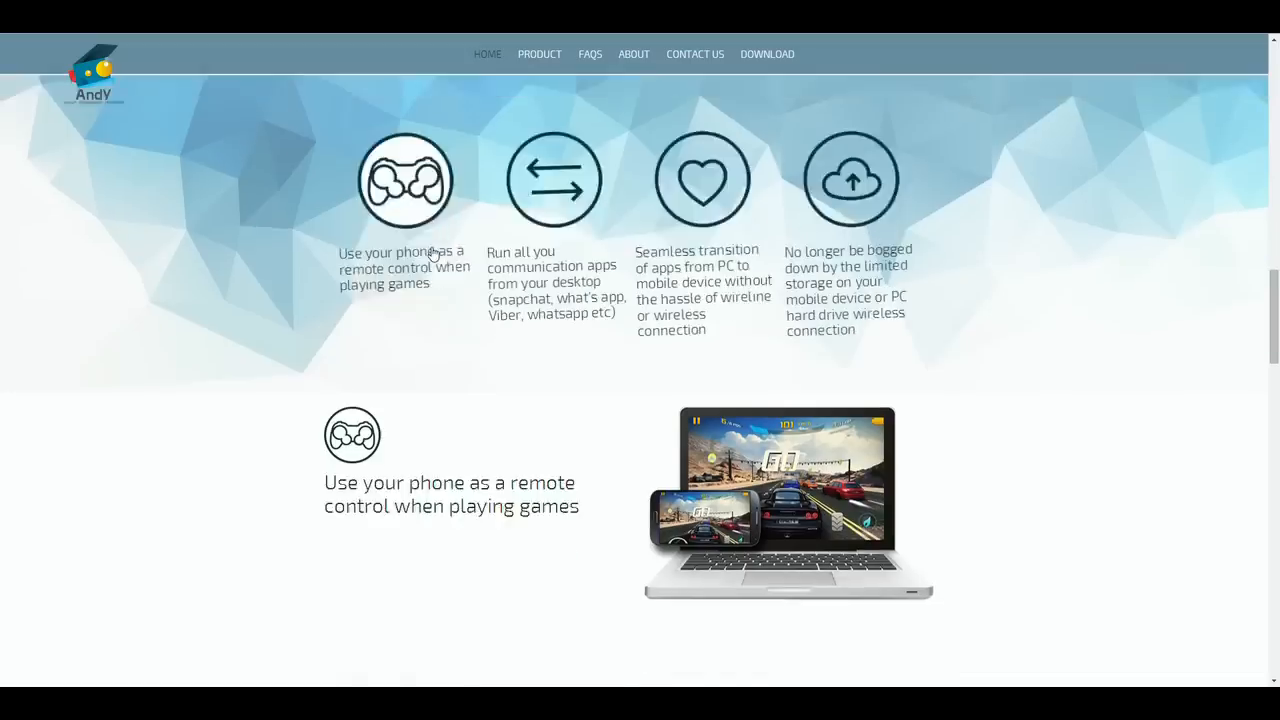
pyautogui.scroll(-3)
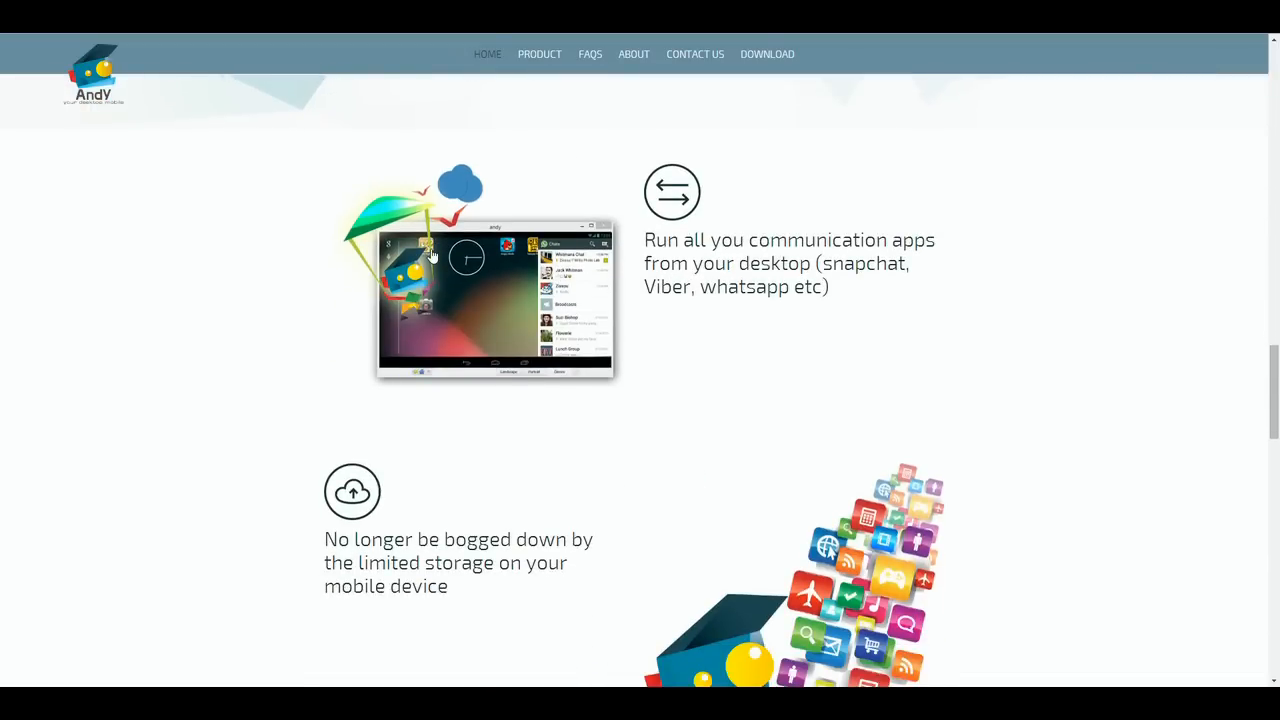
pyautogui.scroll(3)
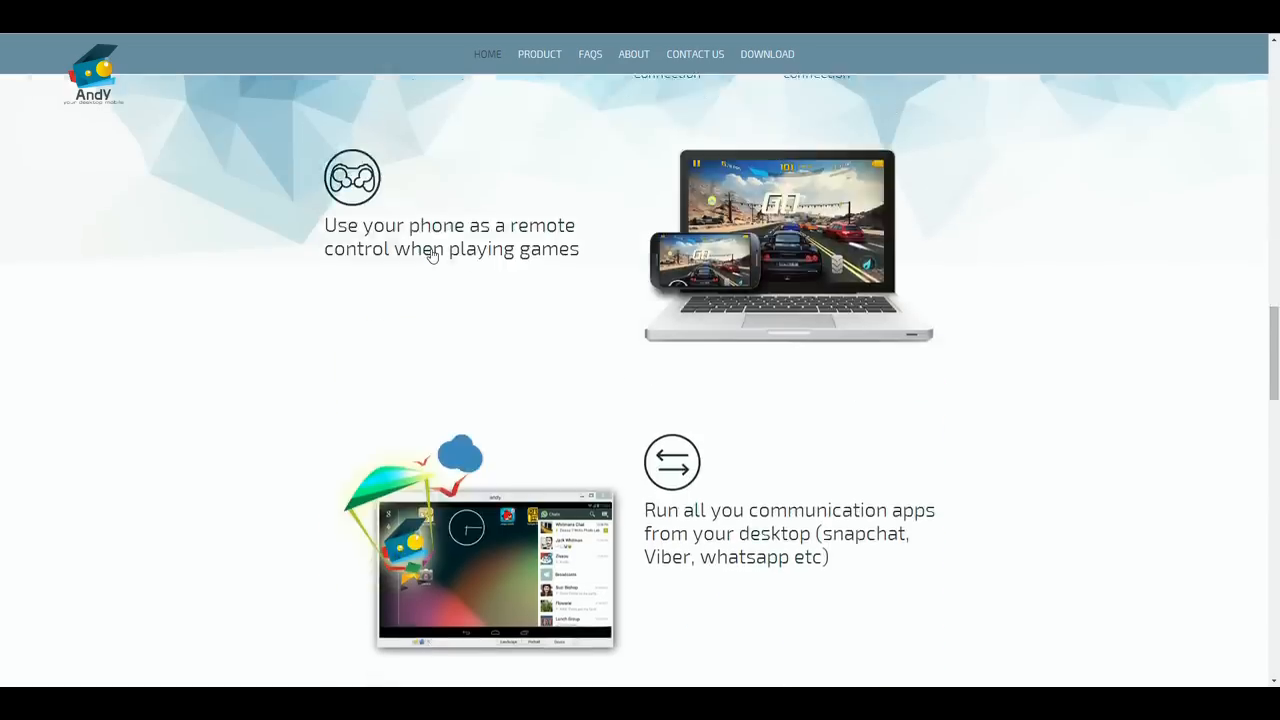
pyautogui.scroll(-3)
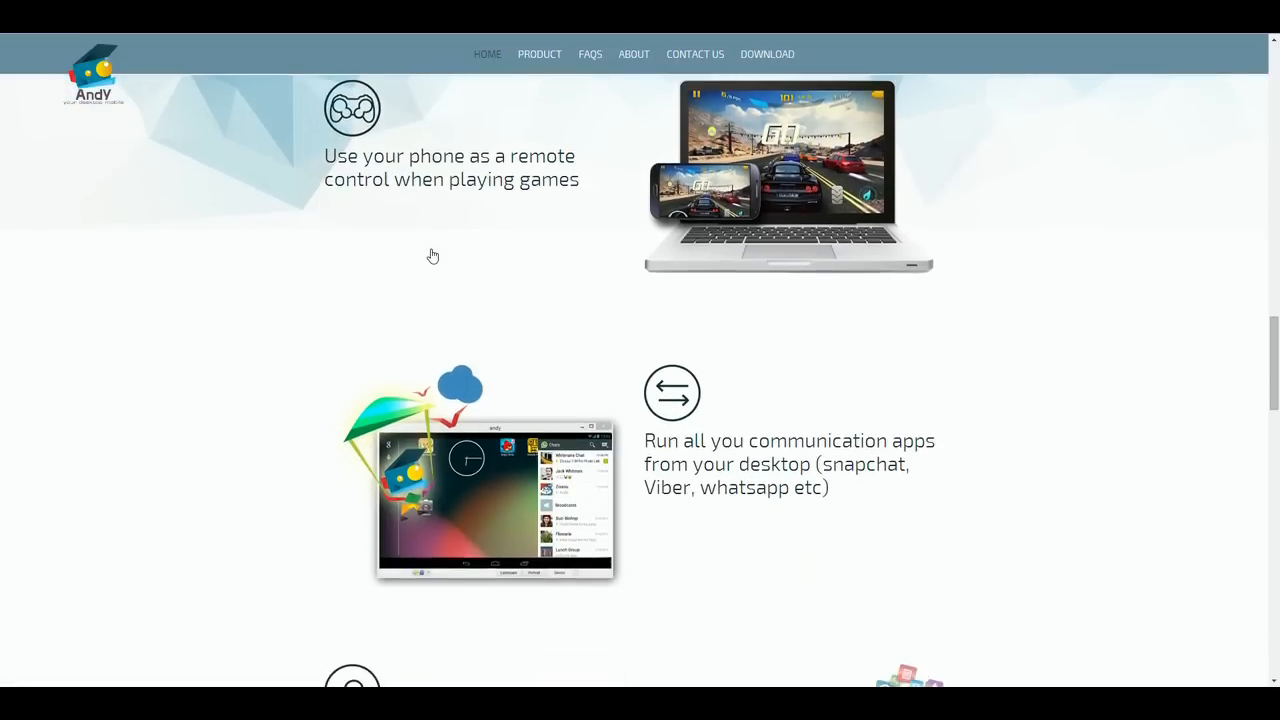
pyautogui.scroll(-3)
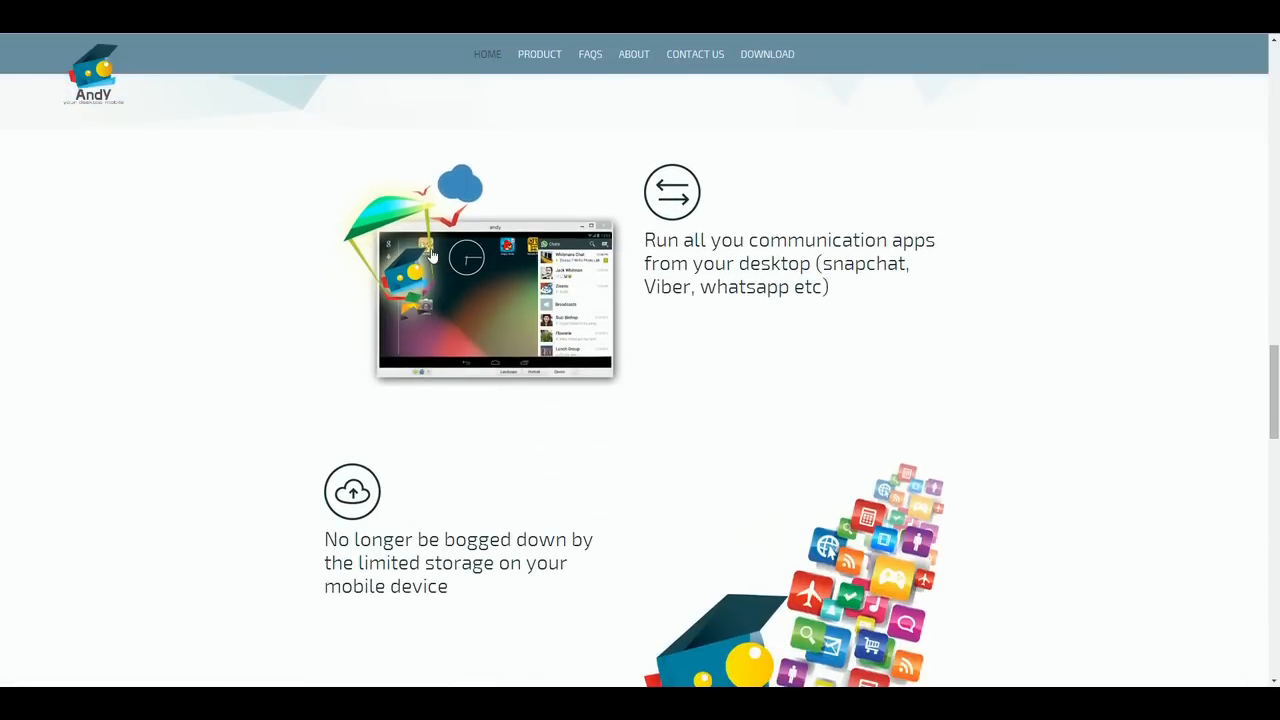
pyautogui.scroll(-3)
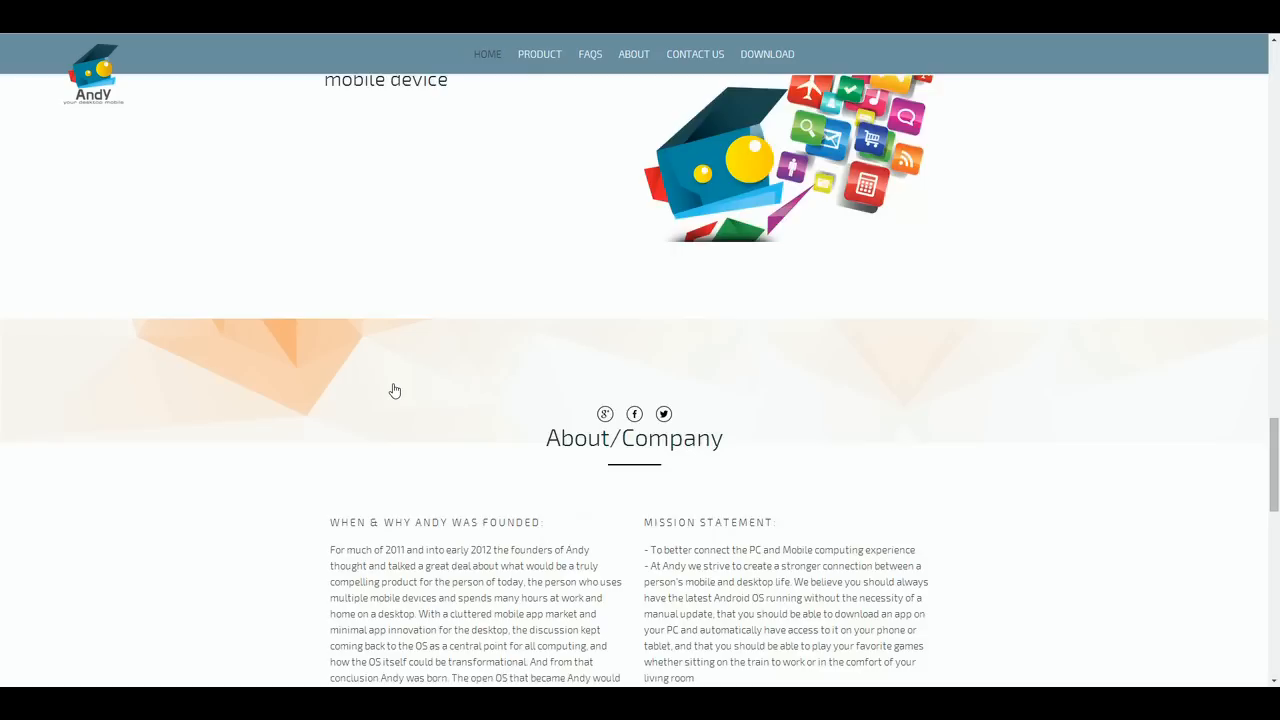
pyautogui.scroll(-3)
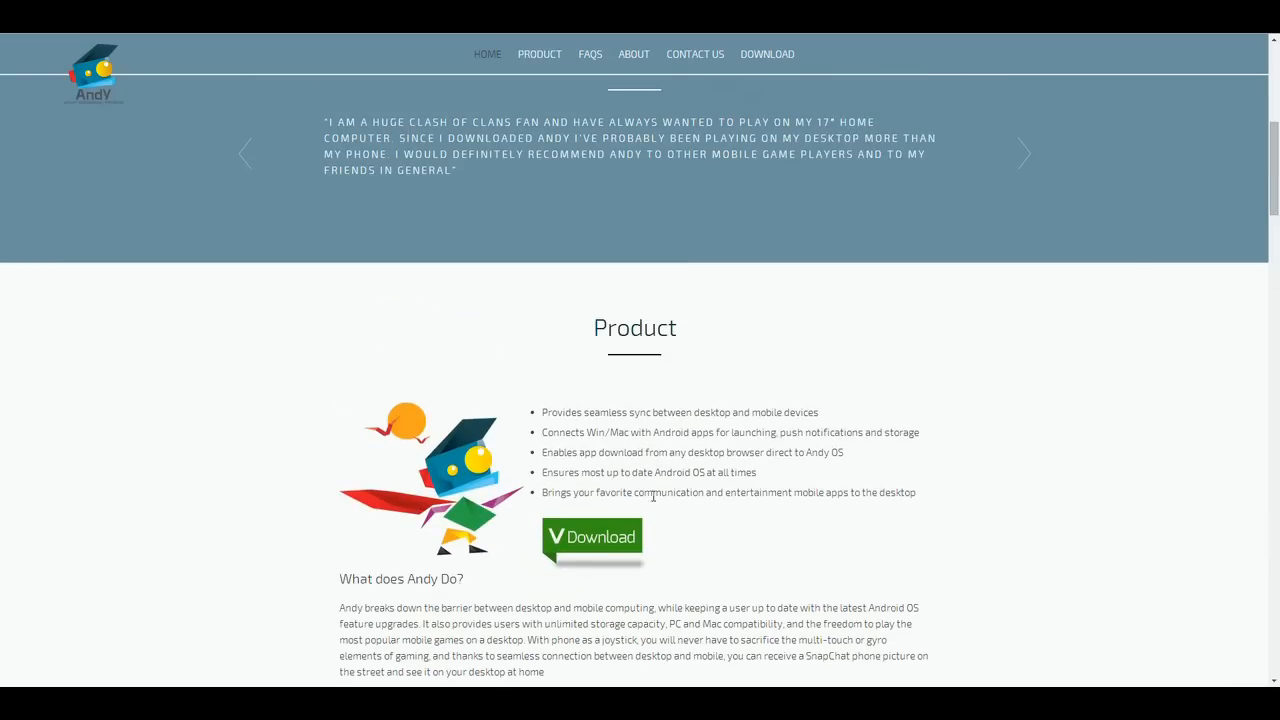
pyautogui.click(591, 537)
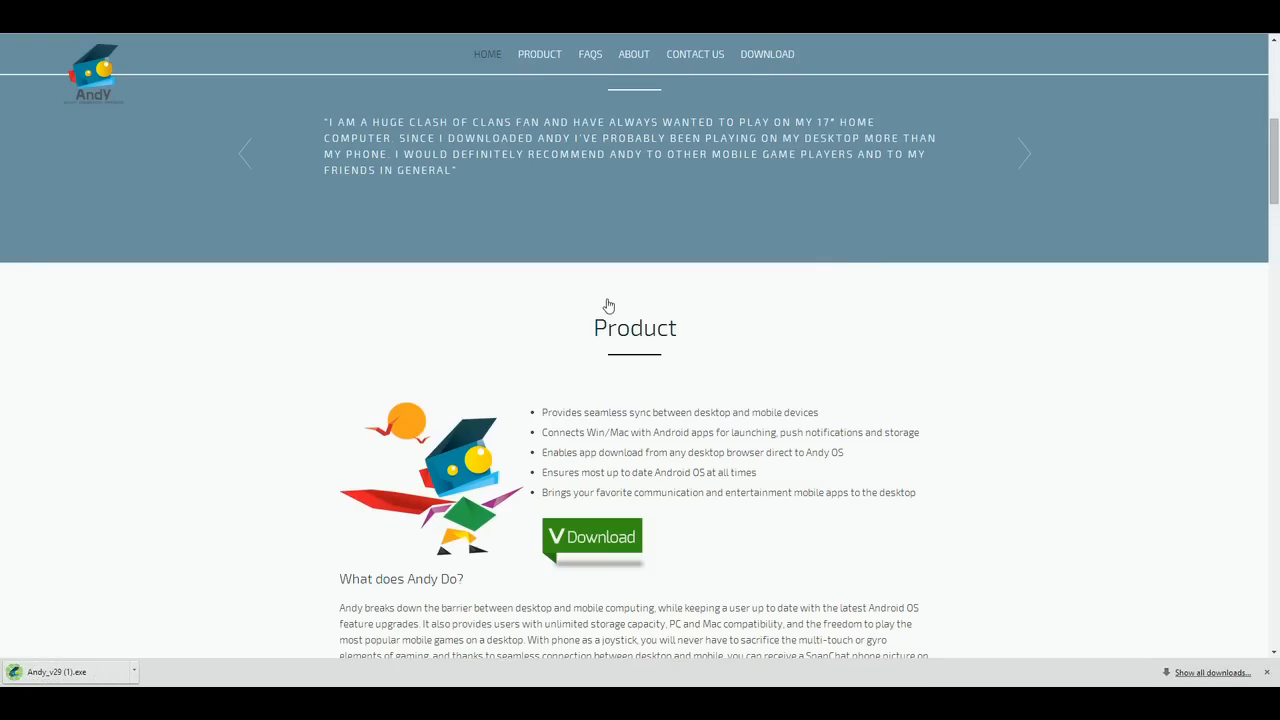
pyautogui.moveTo(326, 432)
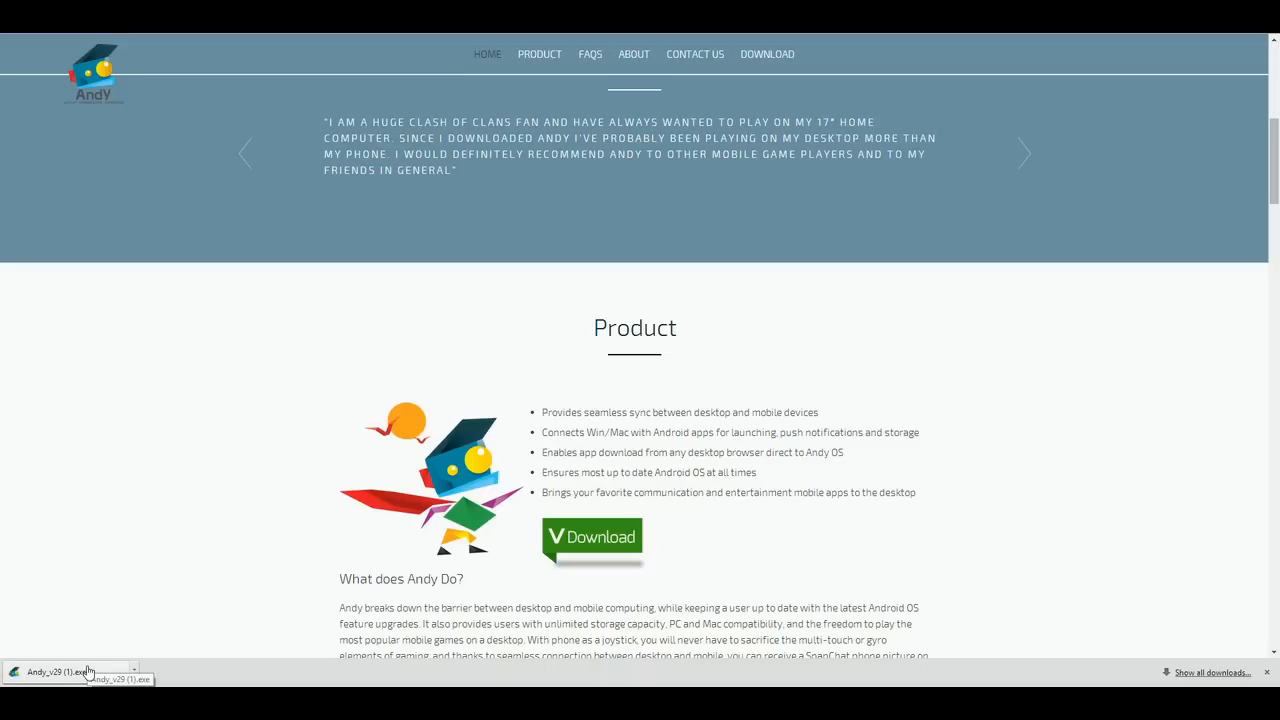
pyautogui.click(65, 671)
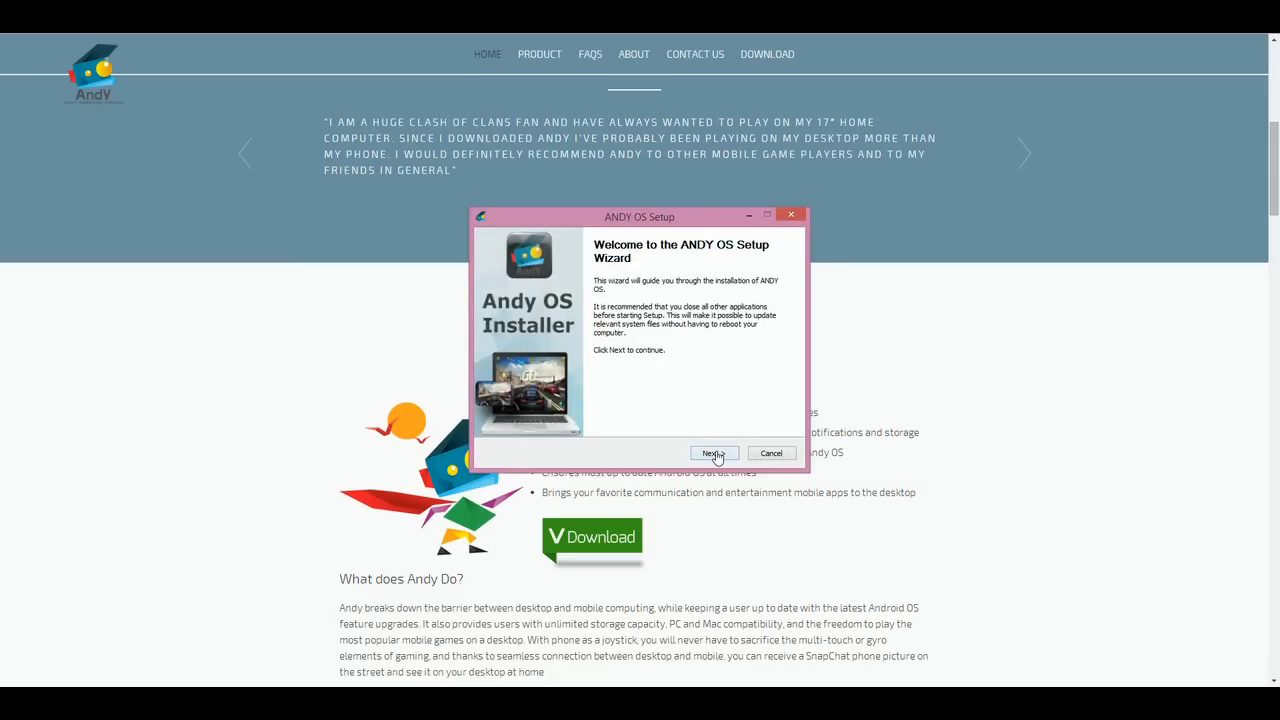
# Step: Move past the ANDY OS Setup welcome page and agree to the license terms
pyautogui.click(713, 453)
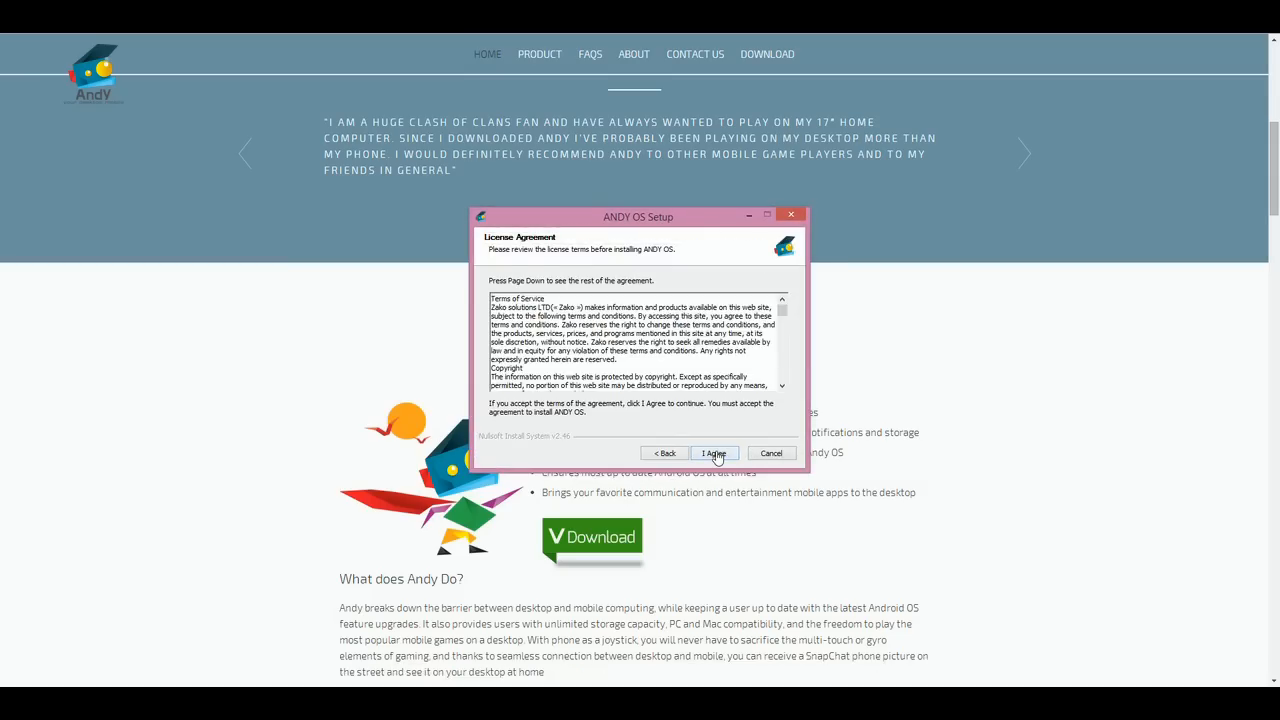
pyautogui.click(714, 453)
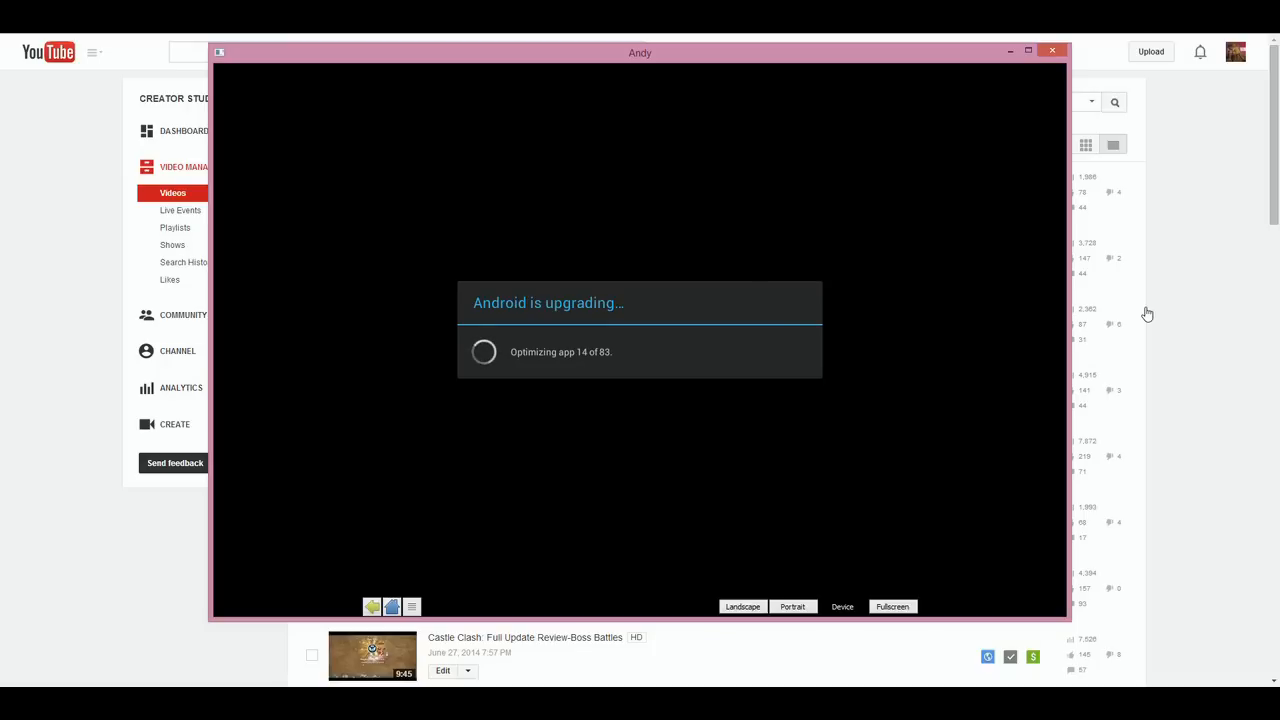
pyautogui.moveTo(1202, 134)
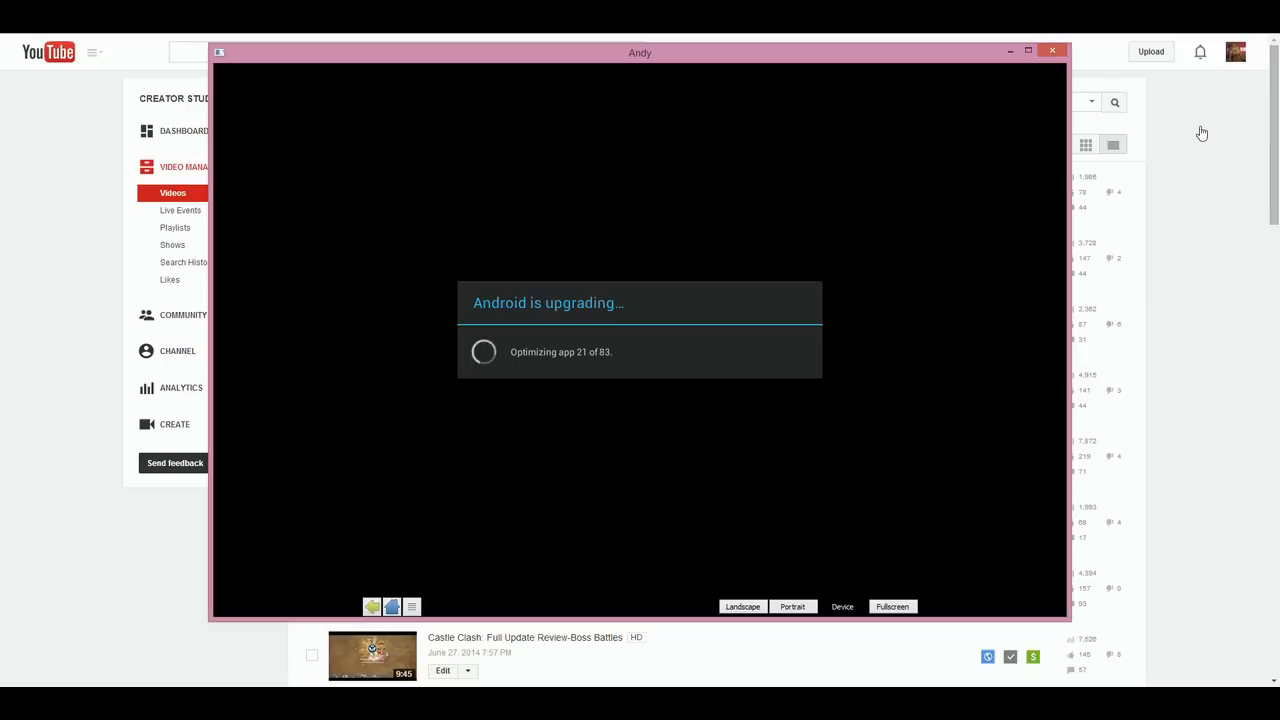
pyautogui.moveTo(1222, 99)
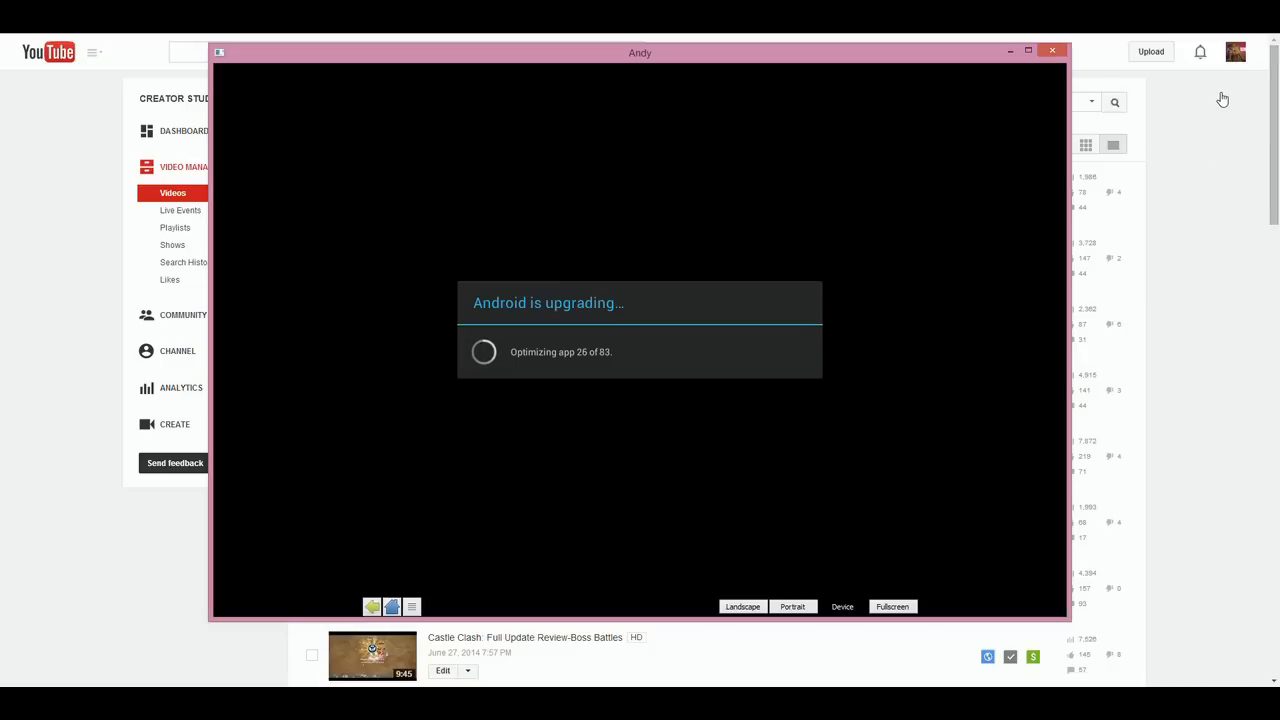
pyautogui.moveTo(1209, 98)
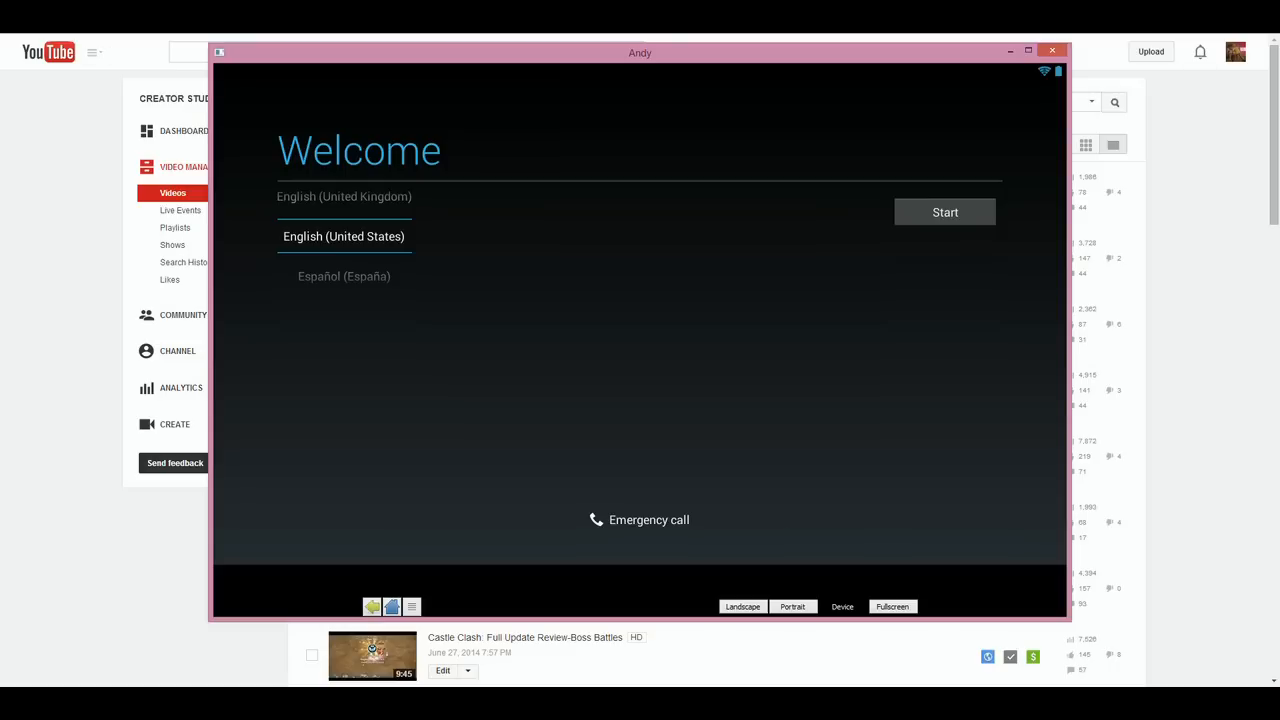
pyautogui.moveTo(877, 218)
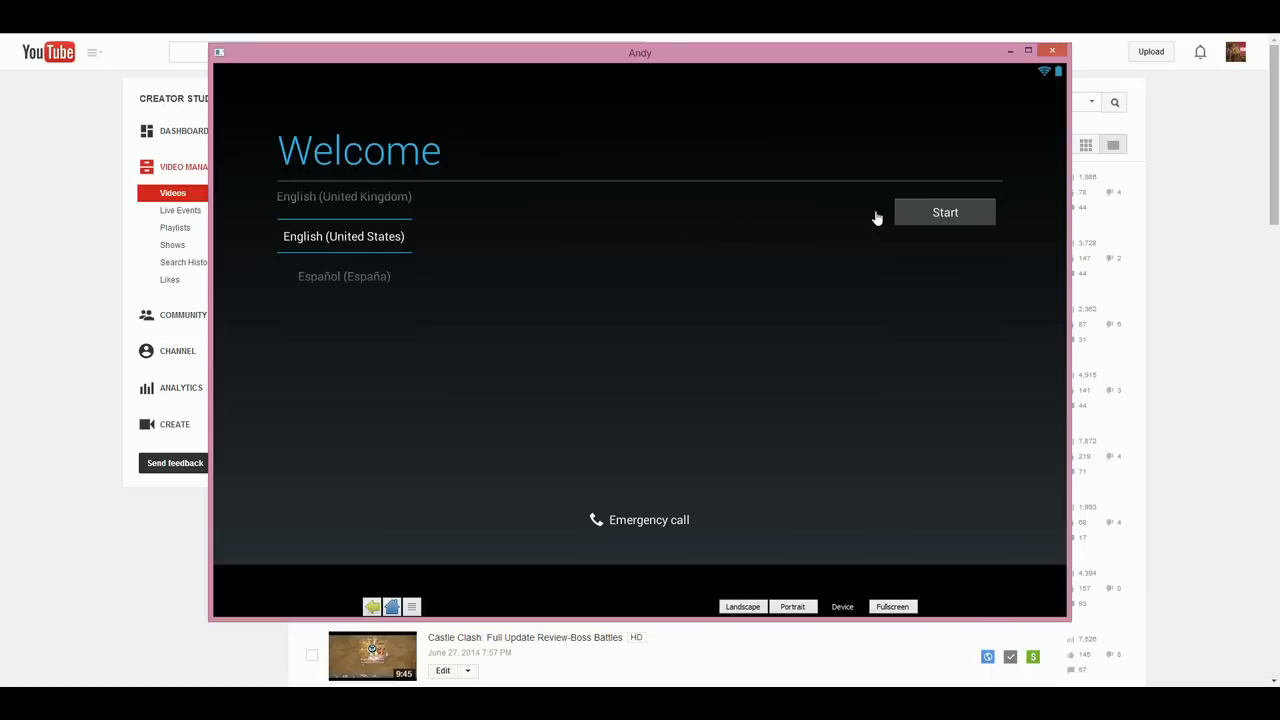
pyautogui.moveTo(738, 299)
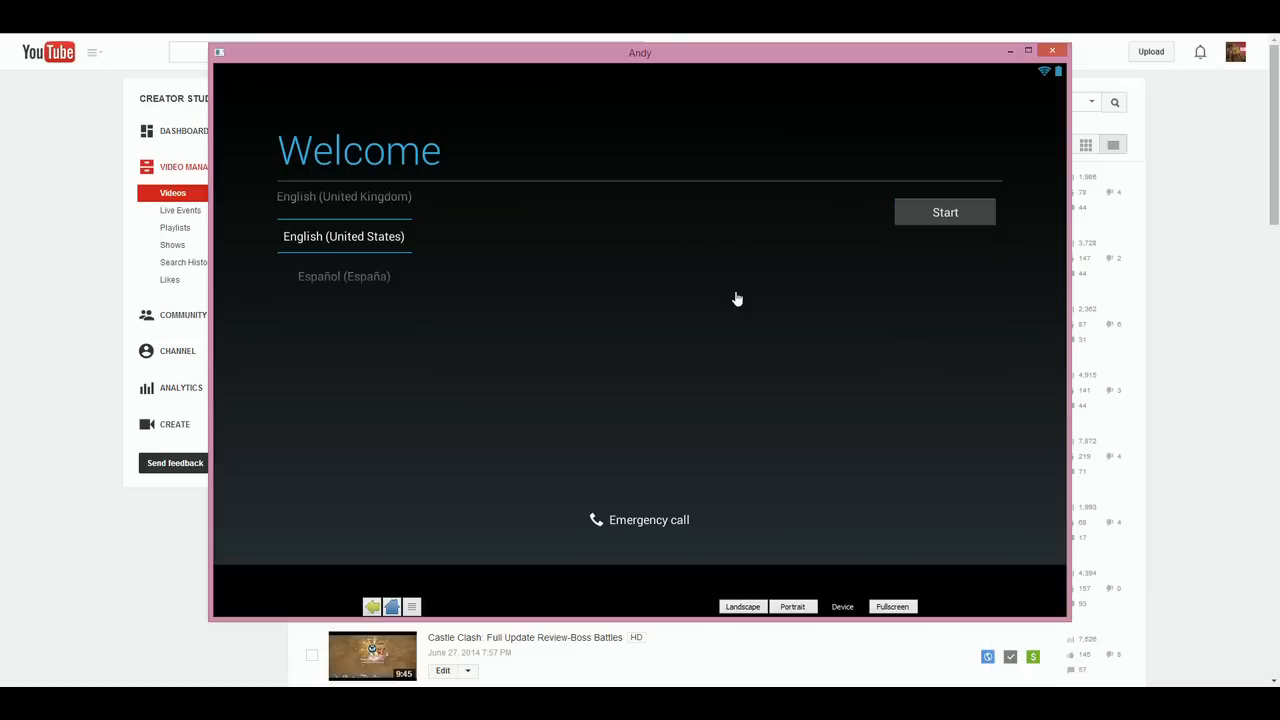
# Step: Start setup in English (United States), confirm a Google account, skip payment, keep location options
pyautogui.click(944, 212)
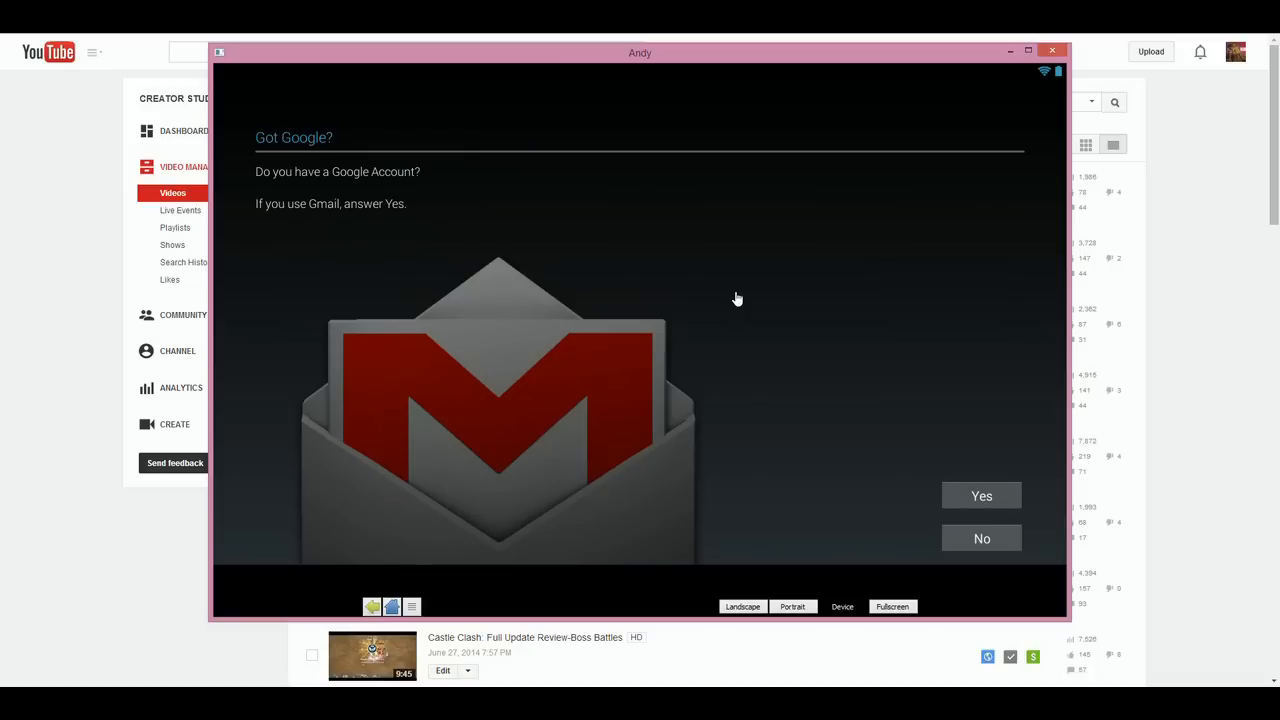
pyautogui.moveTo(1009, 508)
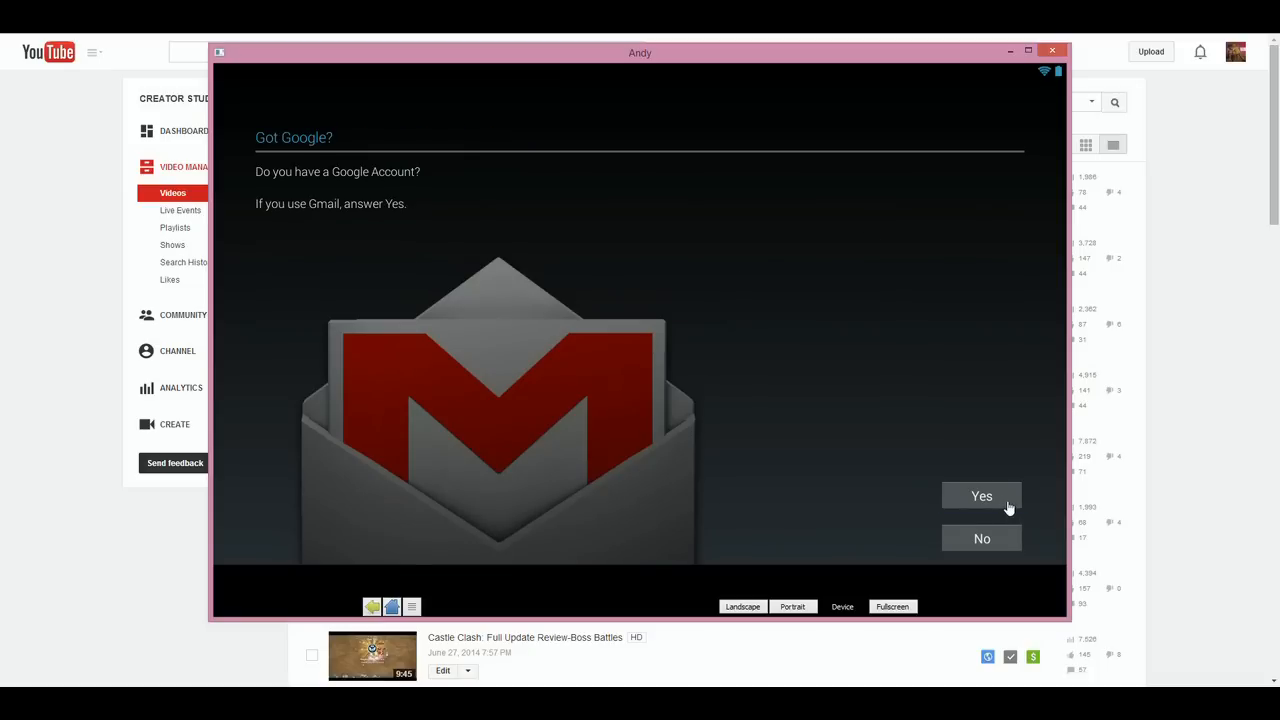
pyautogui.click(981, 495)
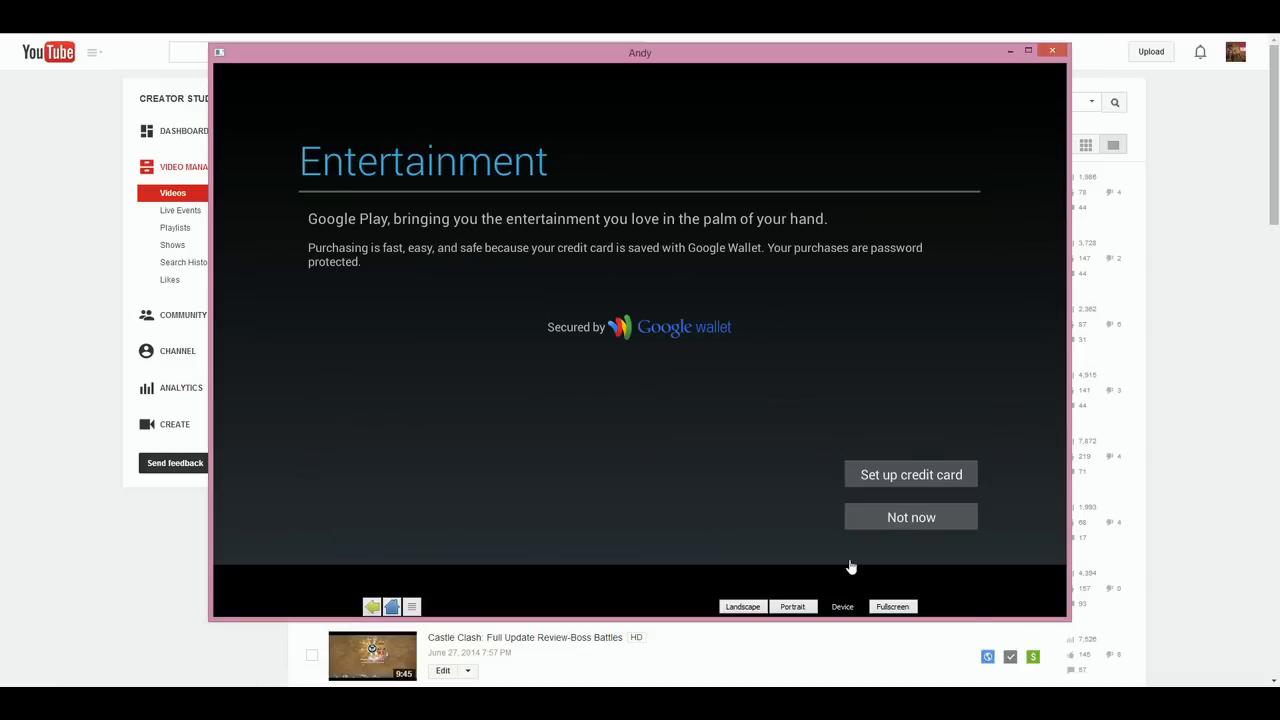
pyautogui.moveTo(911, 517)
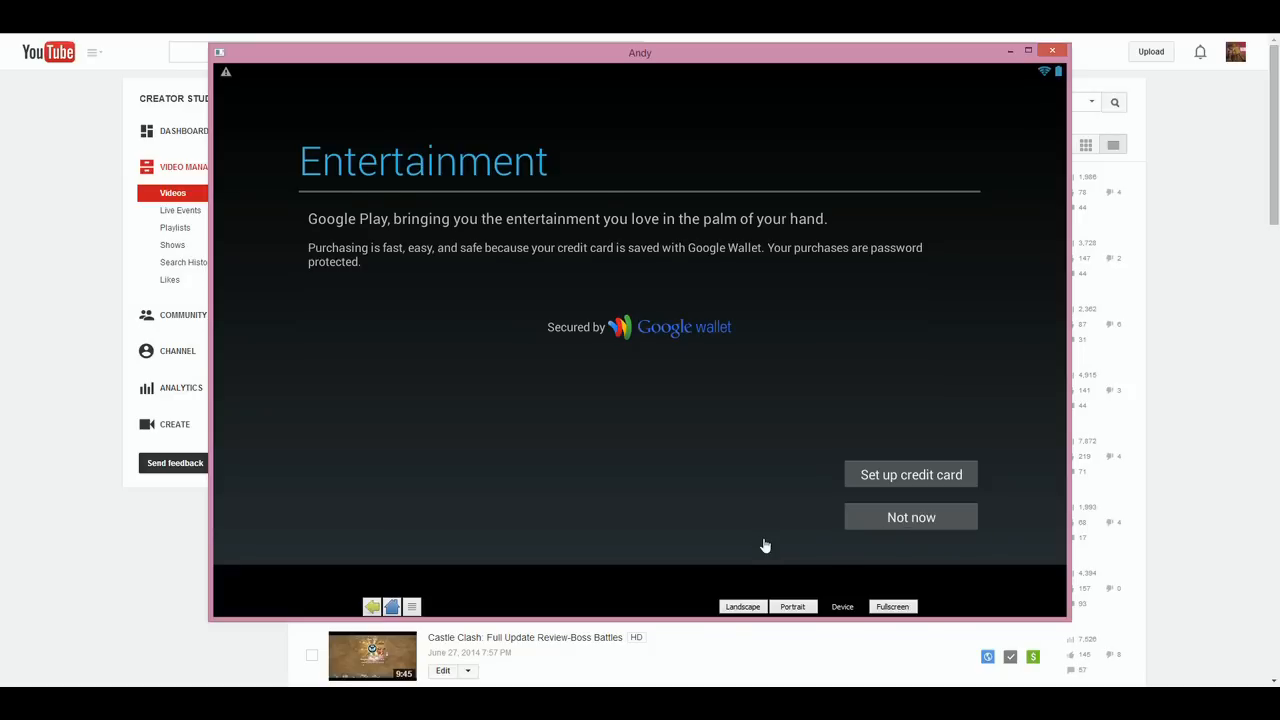
pyautogui.click(910, 517)
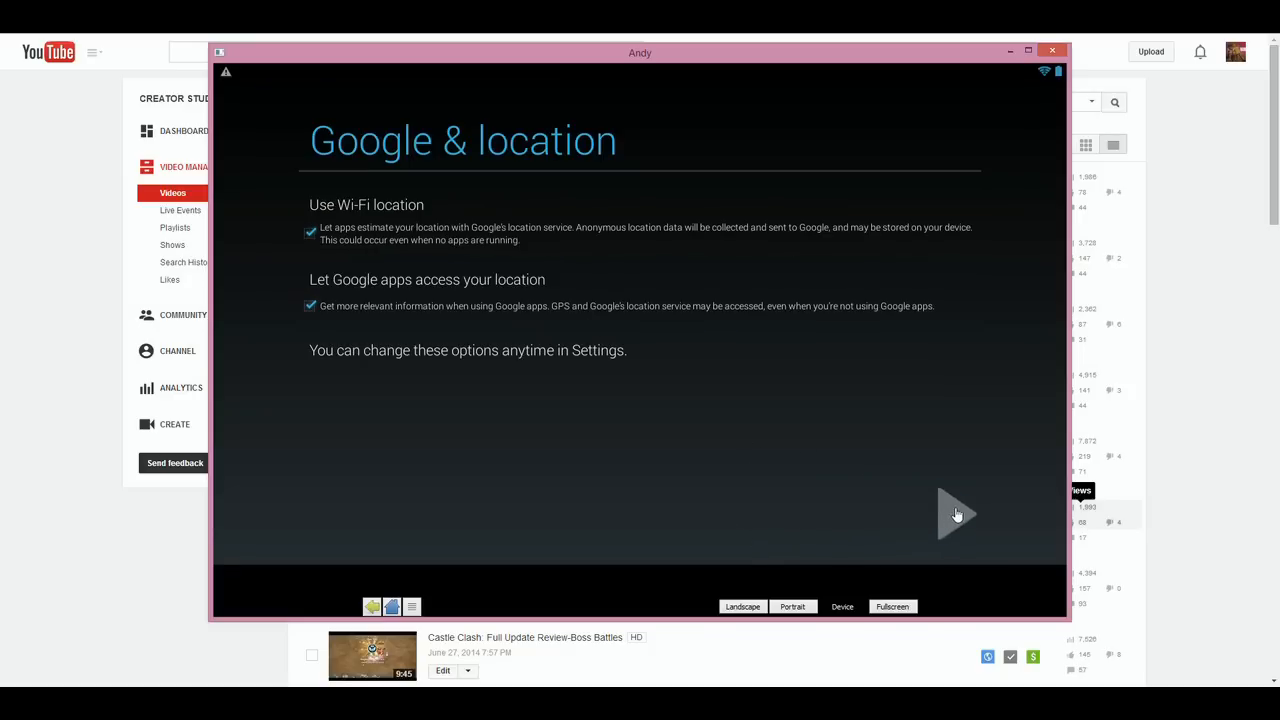
pyautogui.click(957, 514)
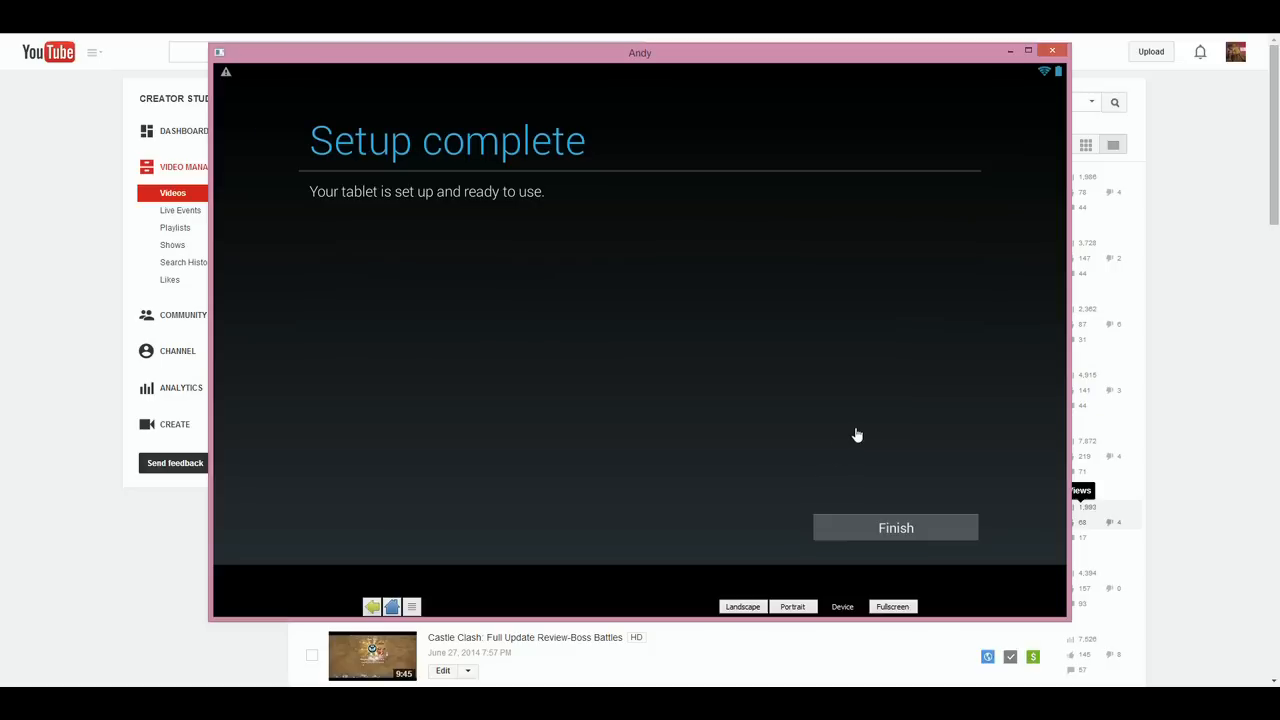
pyautogui.moveTo(885, 495)
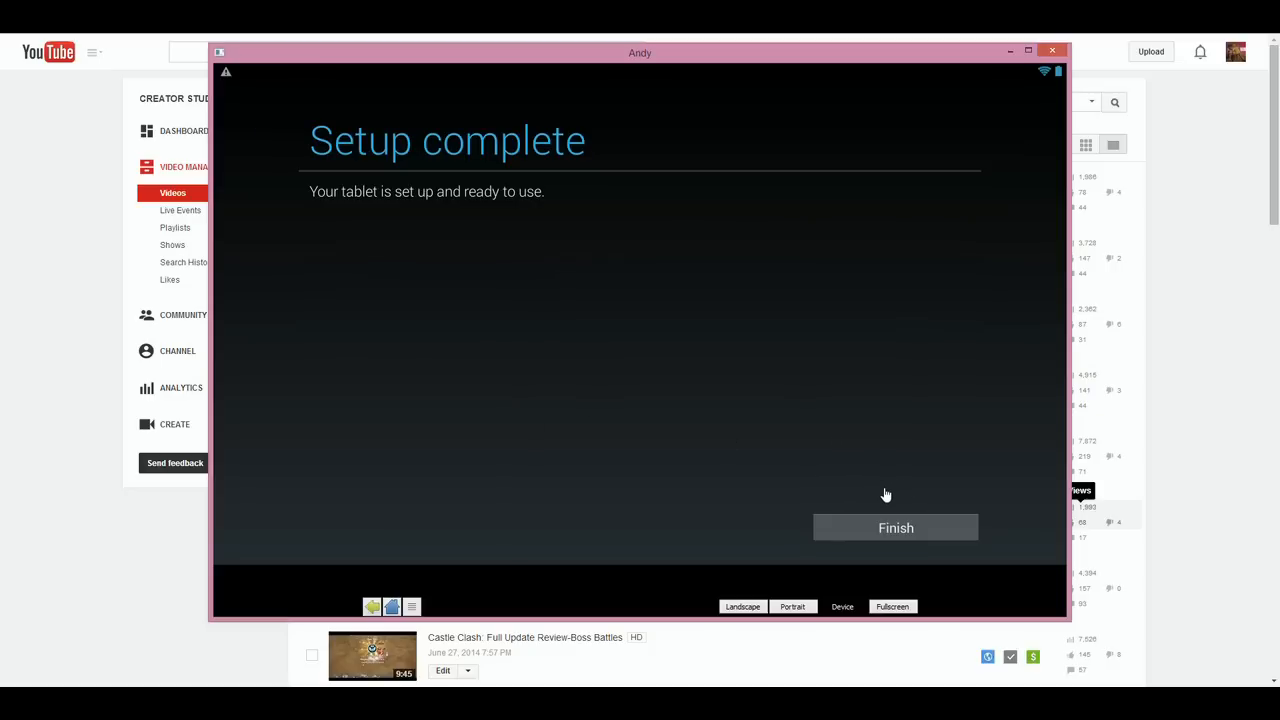
pyautogui.moveTo(950, 361)
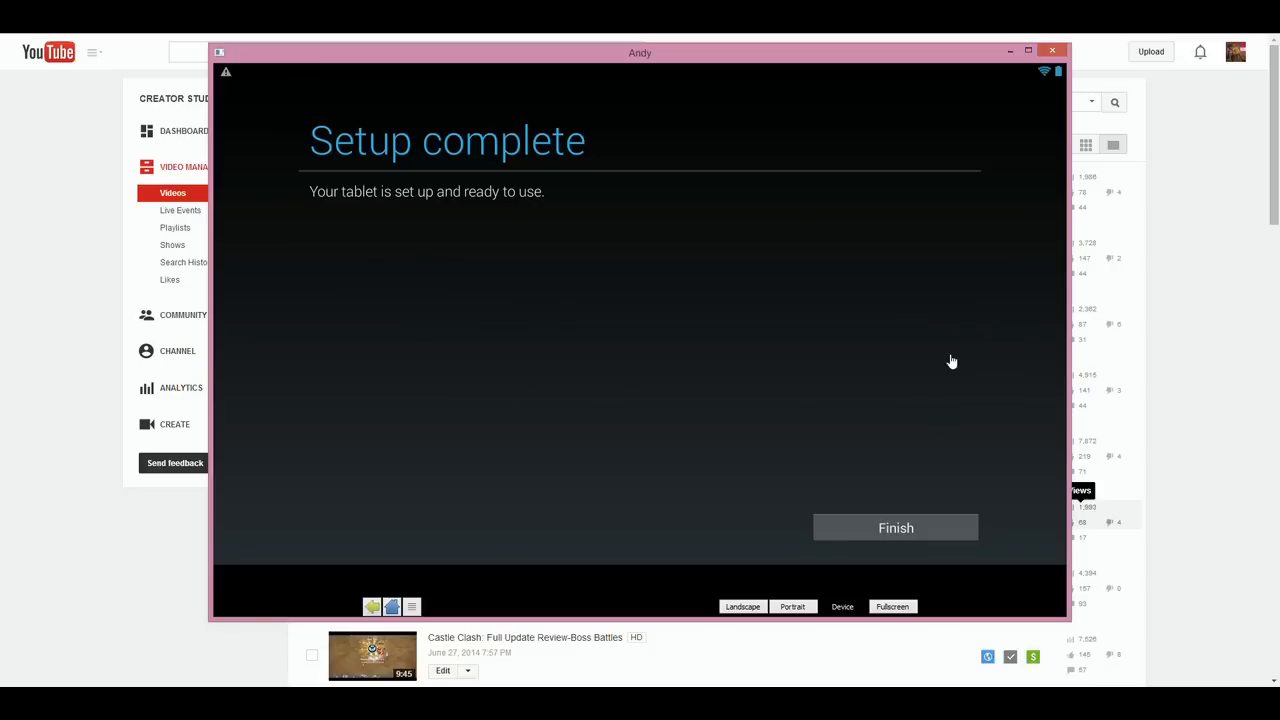
pyautogui.moveTo(958, 528)
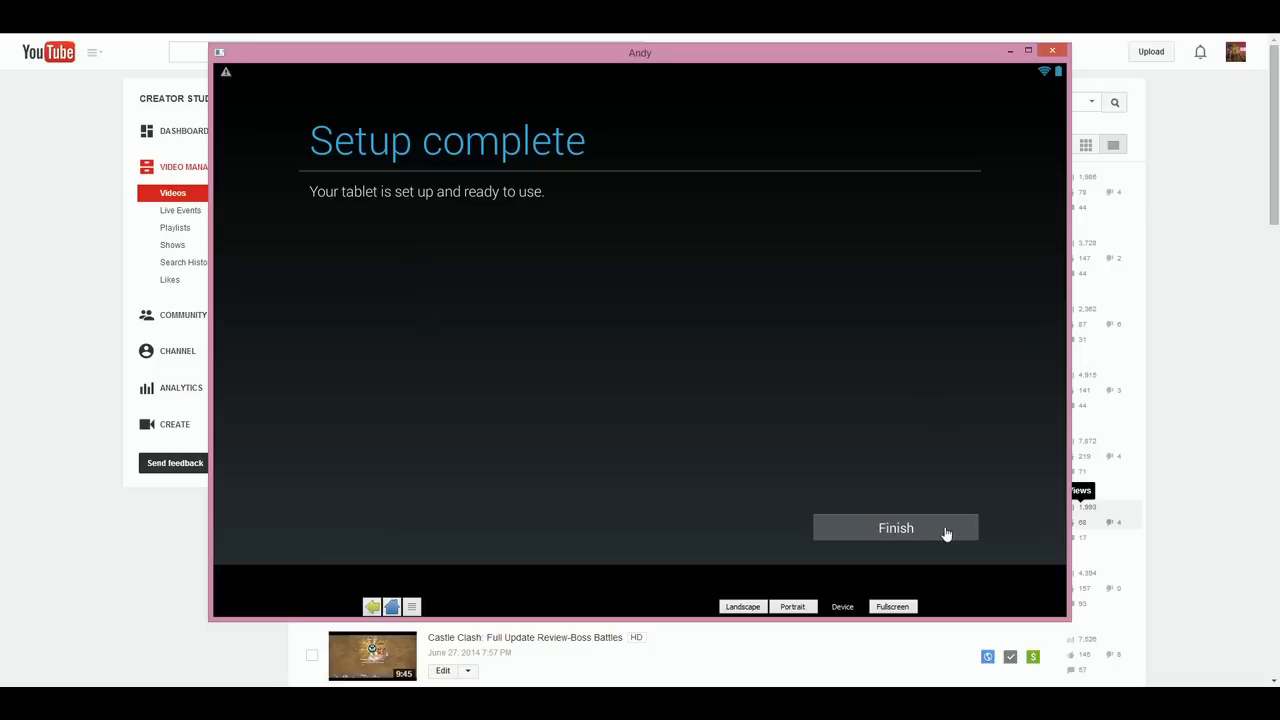
# Step: Finish the Android setup from the Setup complete screen
pyautogui.click(895, 528)
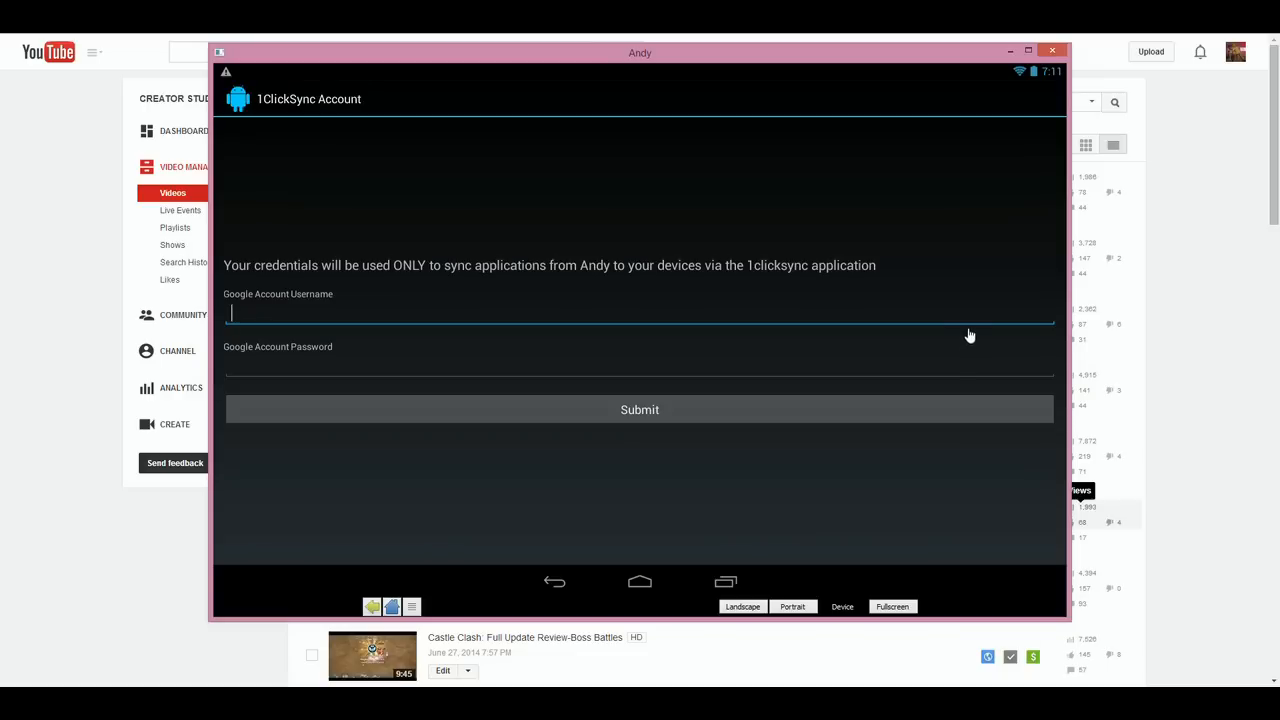
pyautogui.moveTo(865, 354)
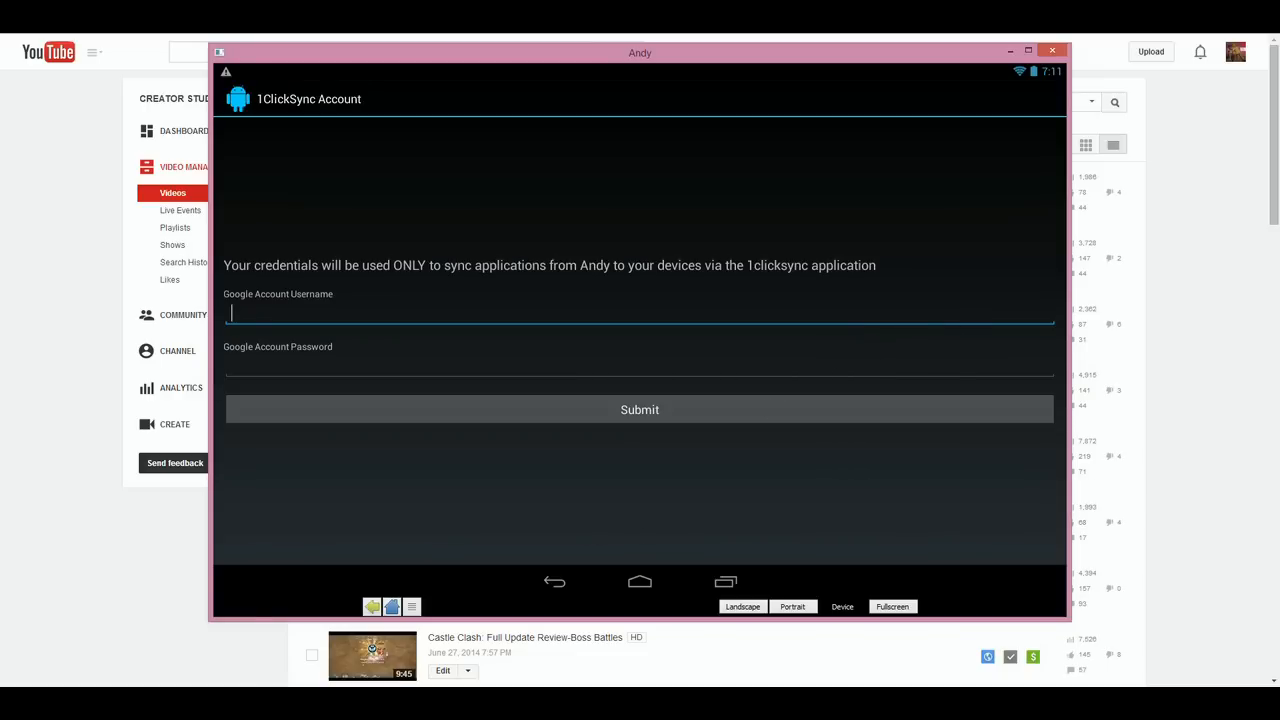
pyautogui.moveTo(575, 447)
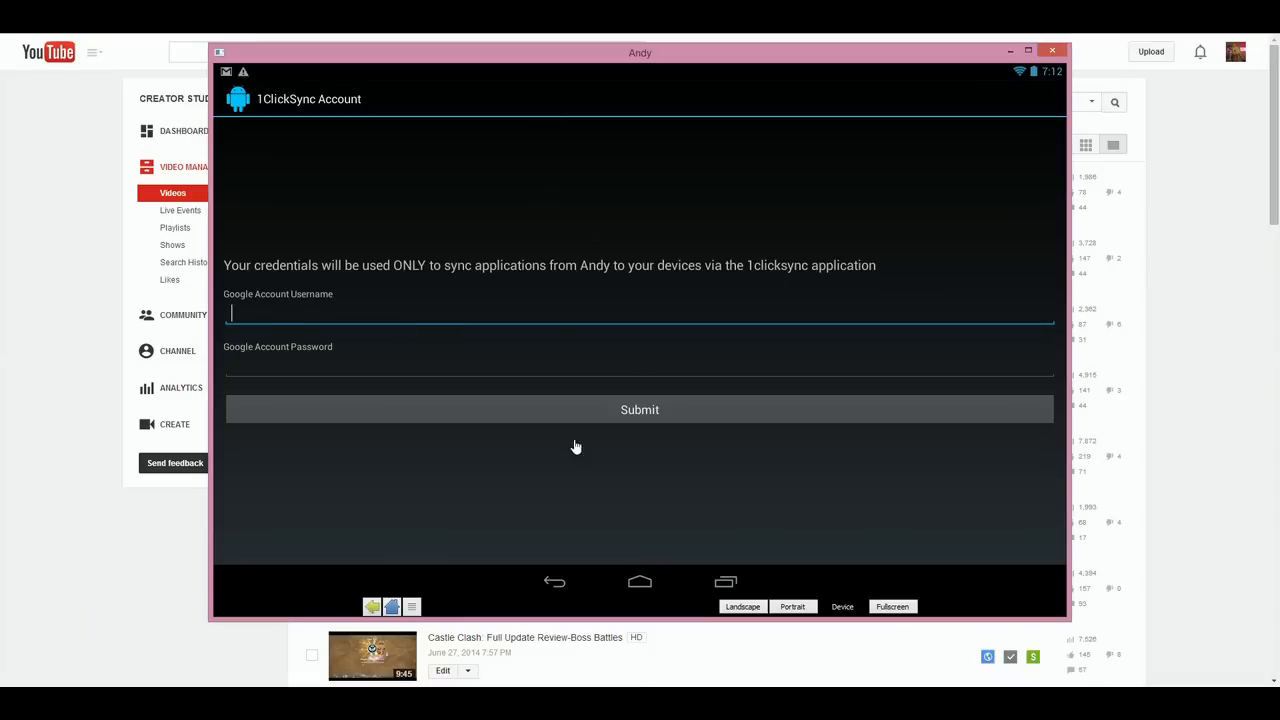
pyautogui.moveTo(605, 588)
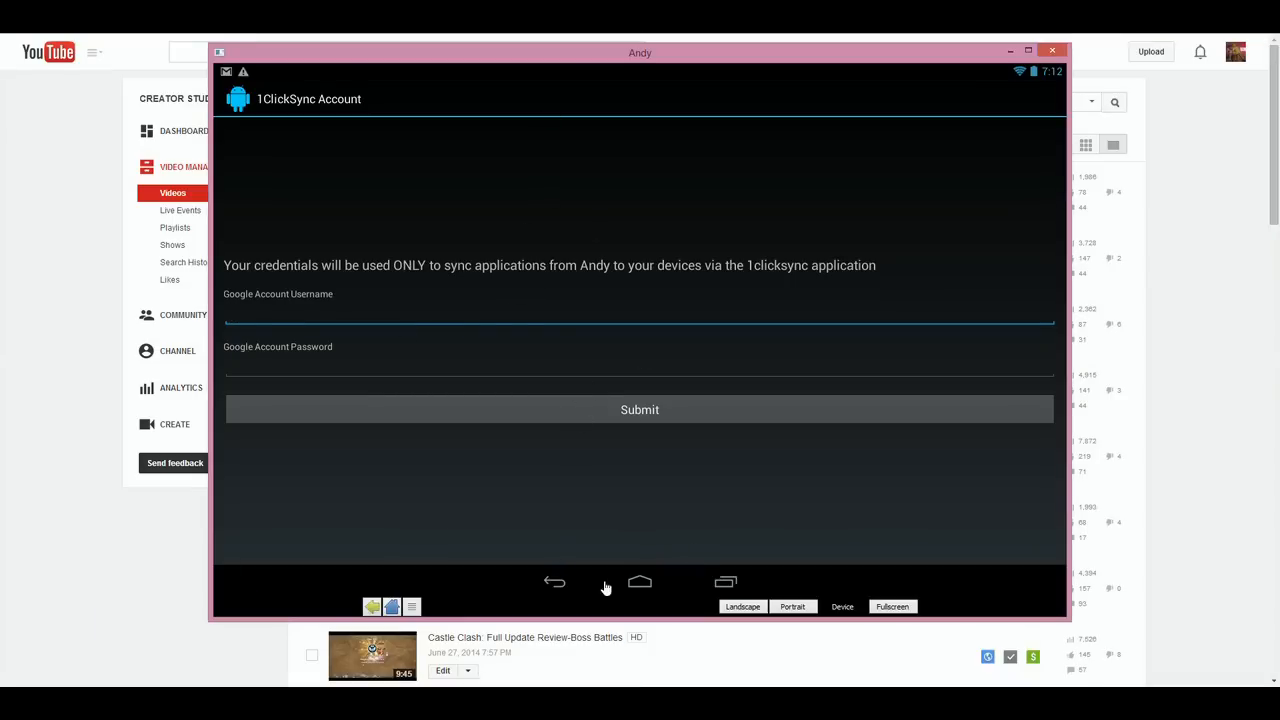
pyautogui.moveTo(604, 588)
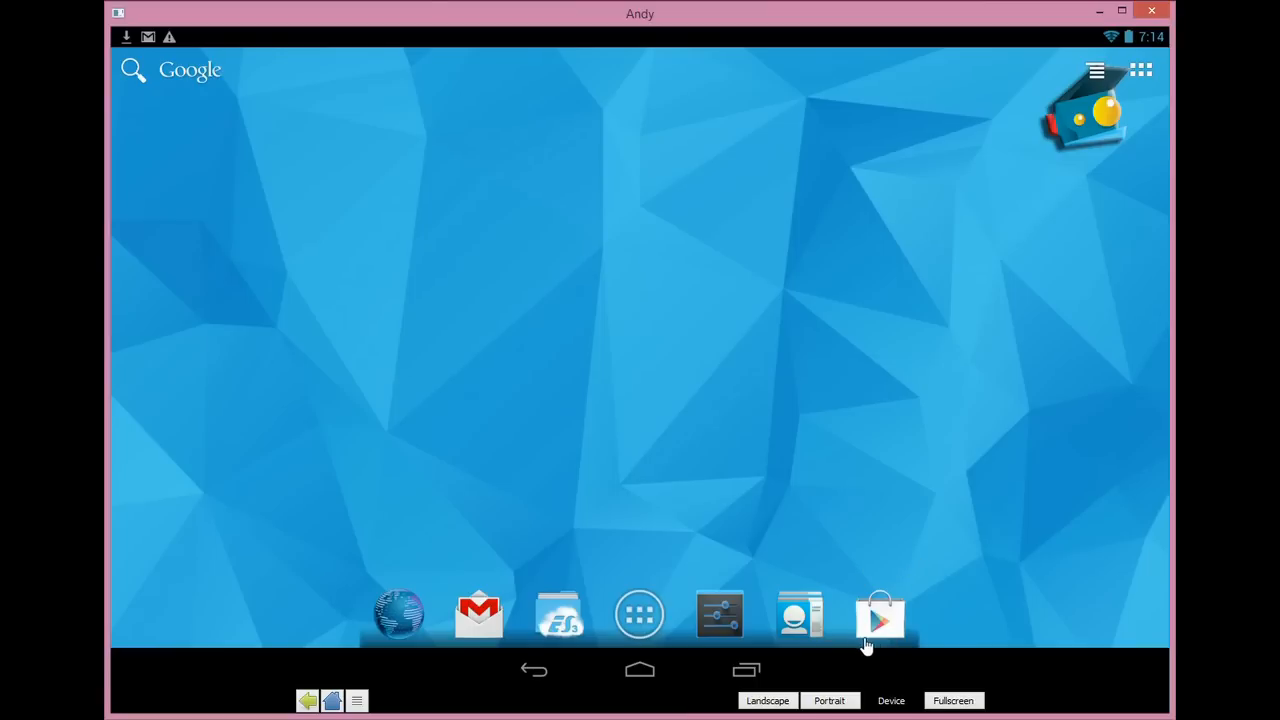
pyautogui.moveTo(478, 614)
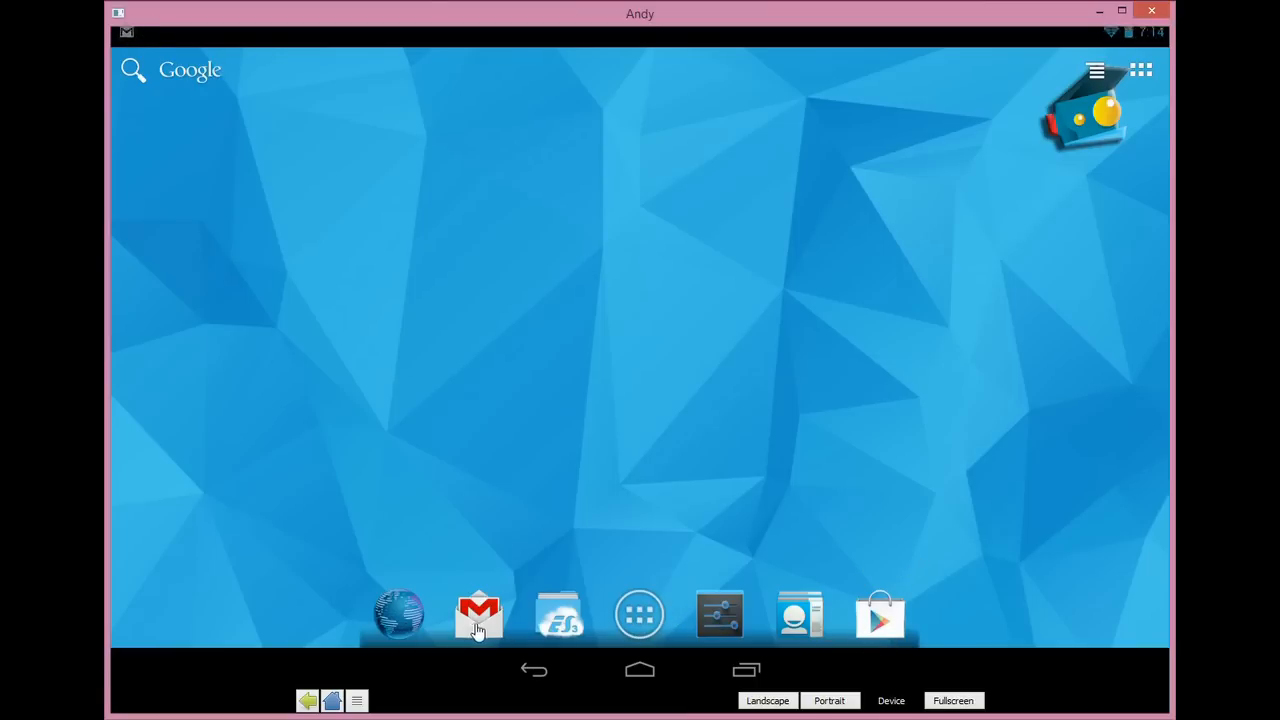
# Step: Launch Google Play Store from the home screen dock
pyautogui.click(478, 614)
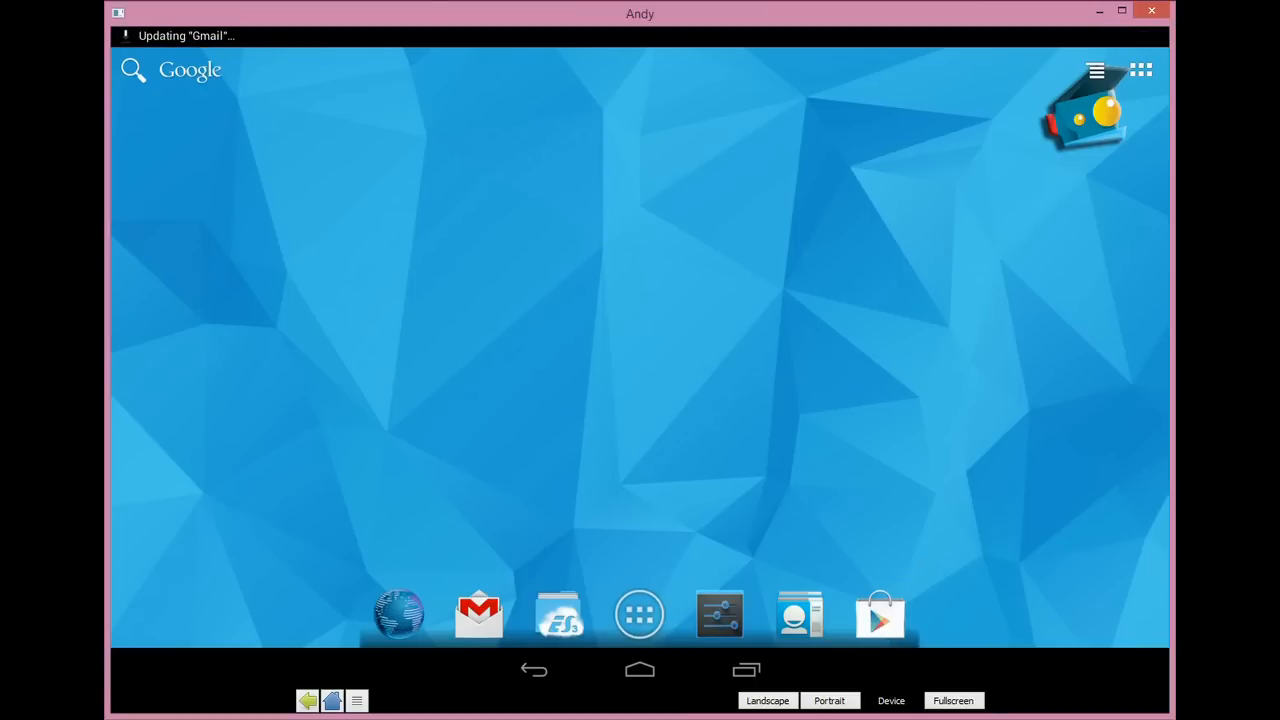
pyautogui.click(879, 613)
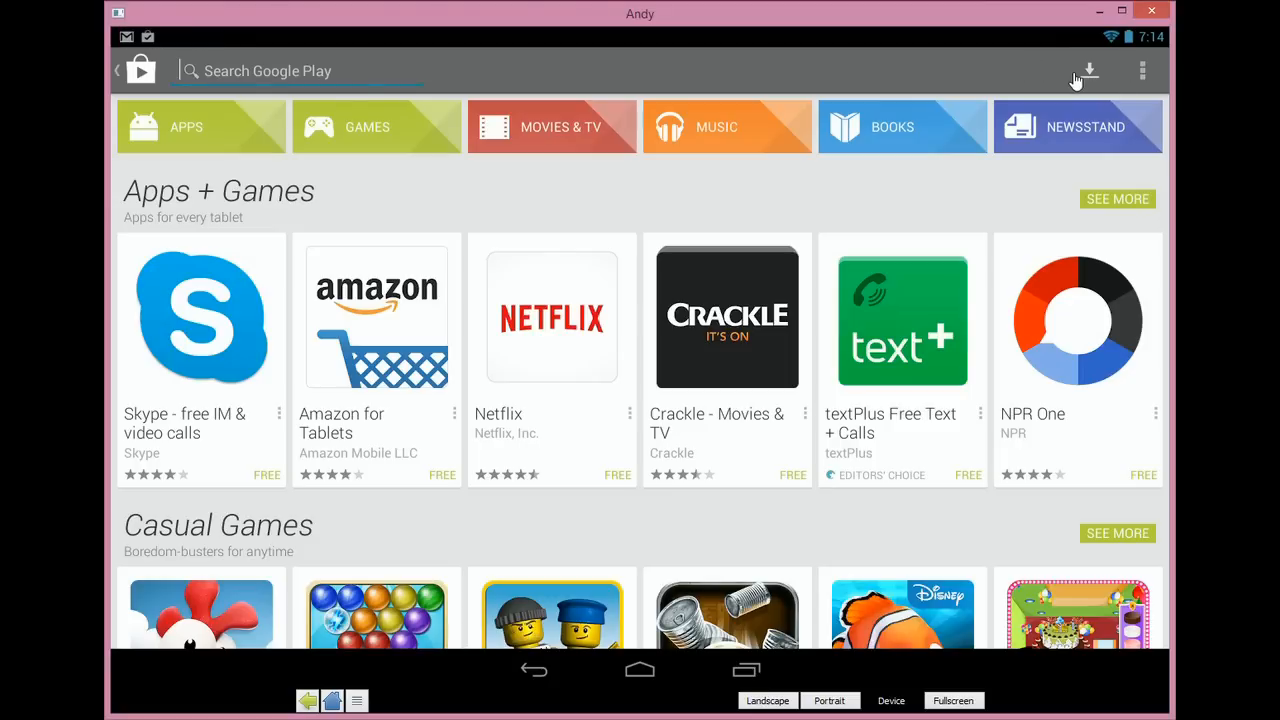
# Step: Search 'castle', install Castle Clash with its permissions accepted, then return home
pyautogui.write('castle clash')
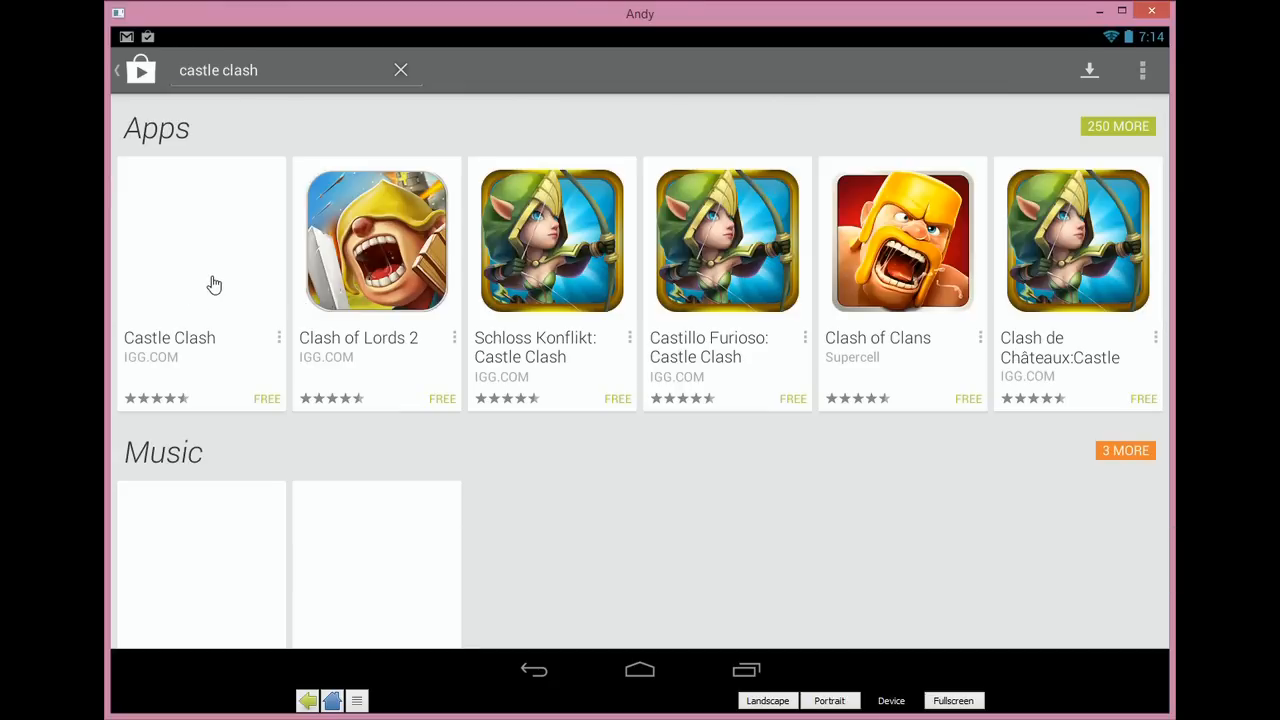
pyautogui.click(201, 240)
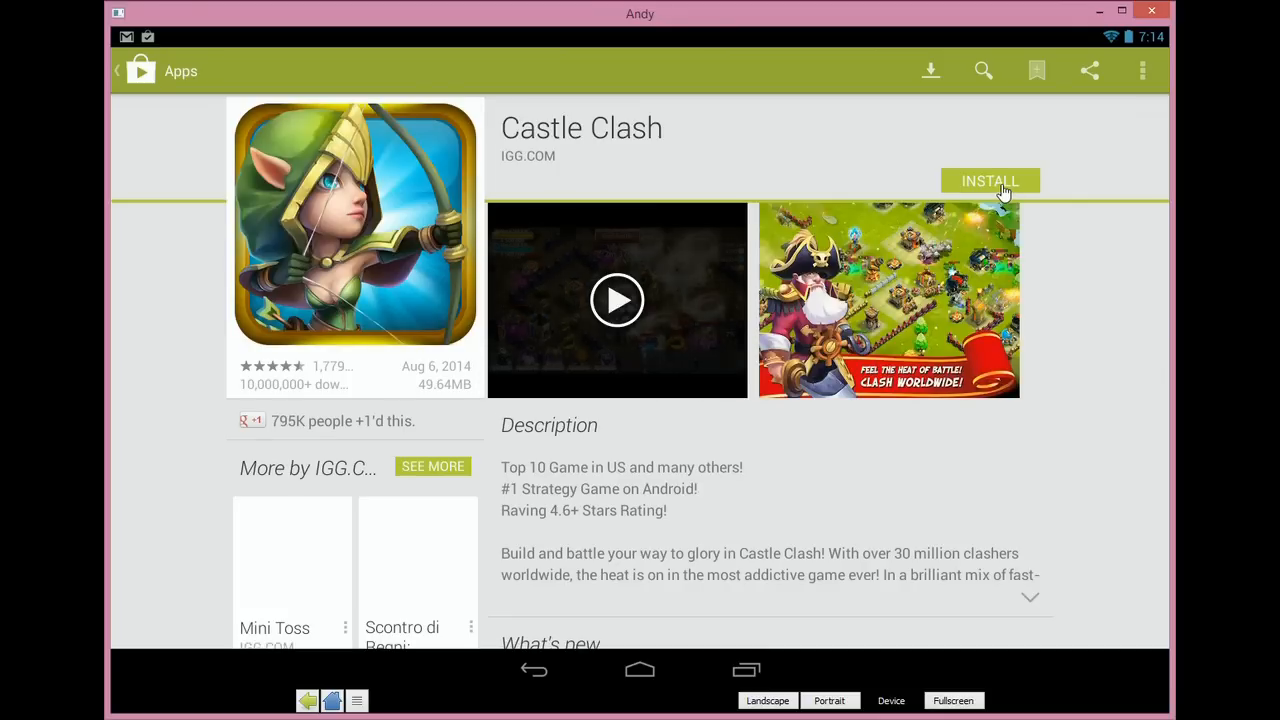
pyautogui.click(989, 181)
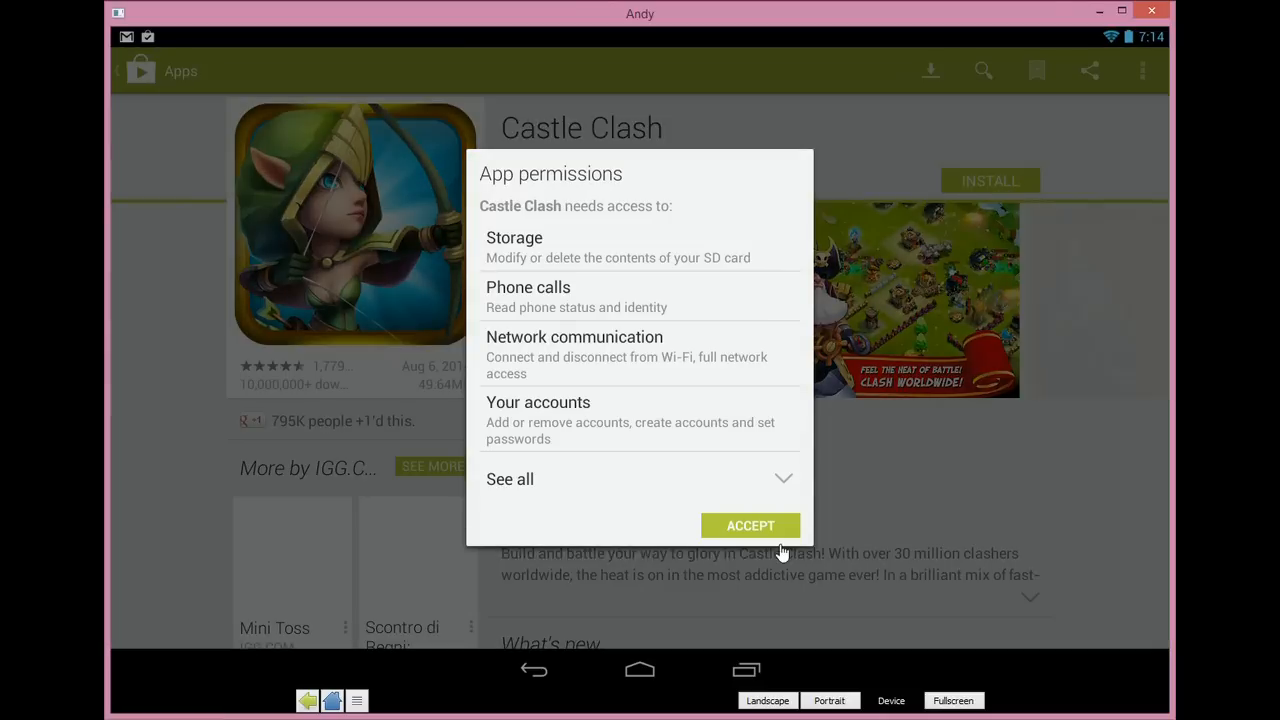
pyautogui.click(750, 525)
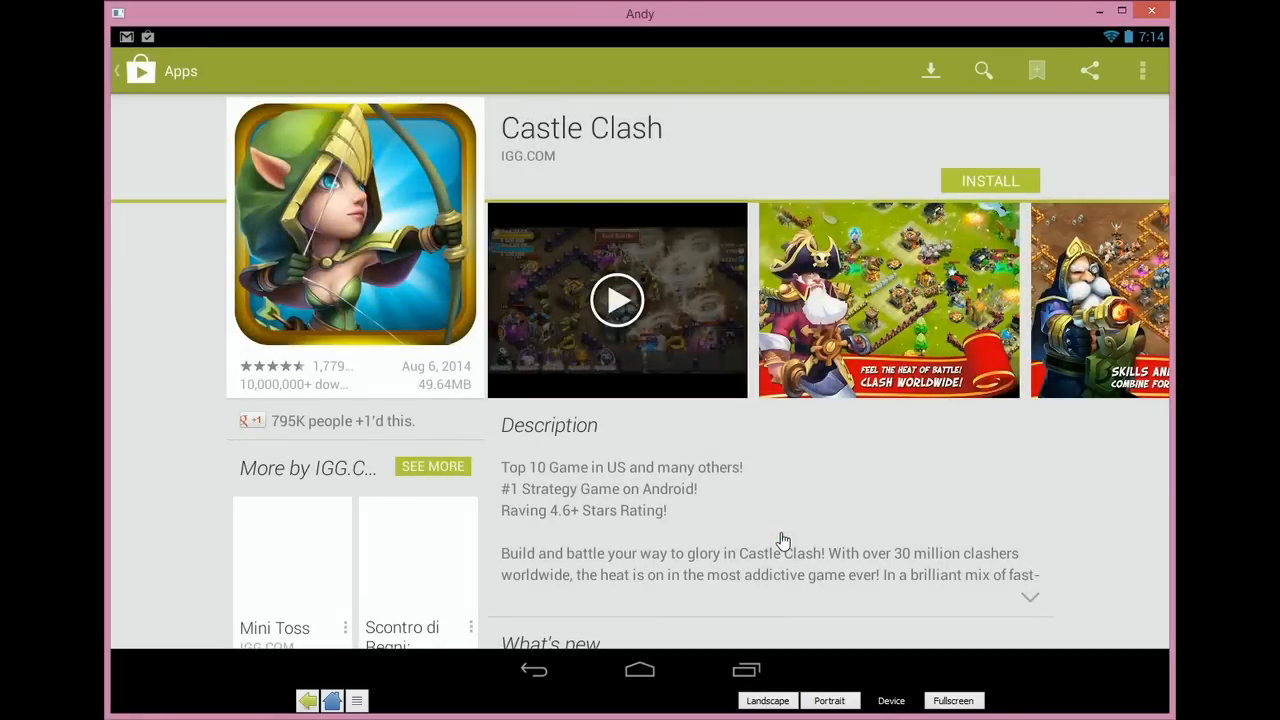
pyautogui.click(989, 180)
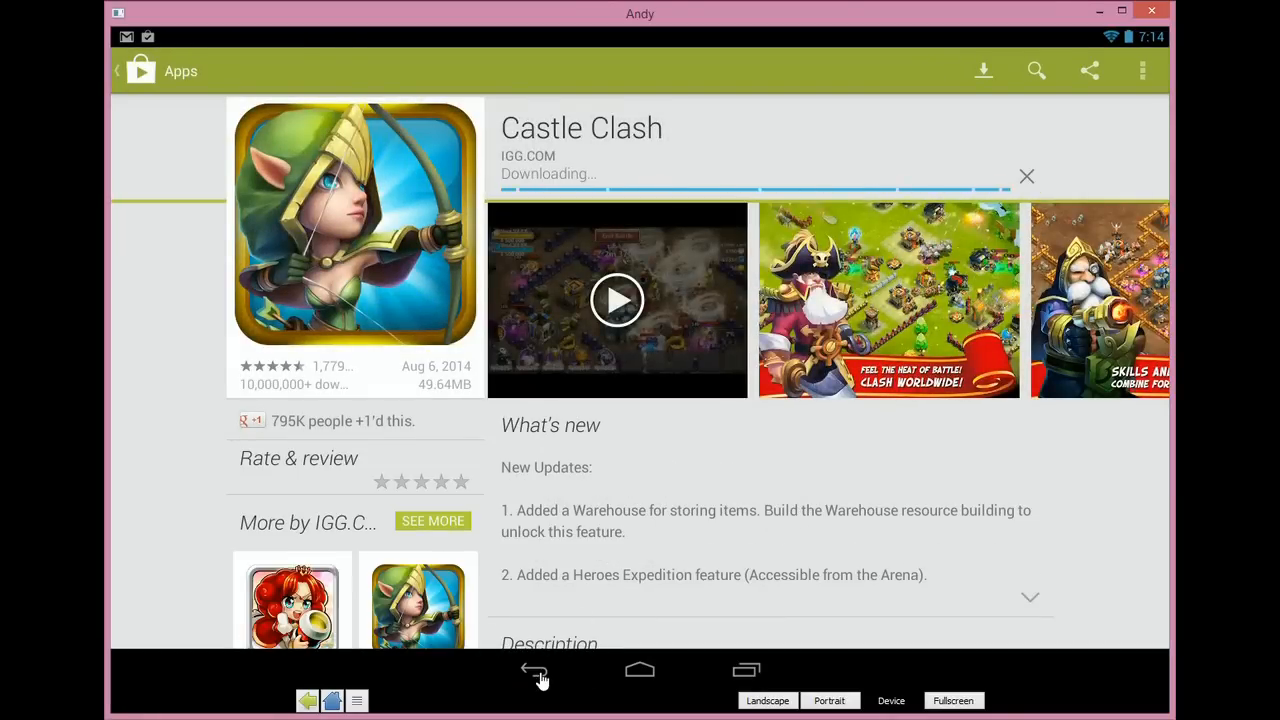
pyautogui.click(534, 672)
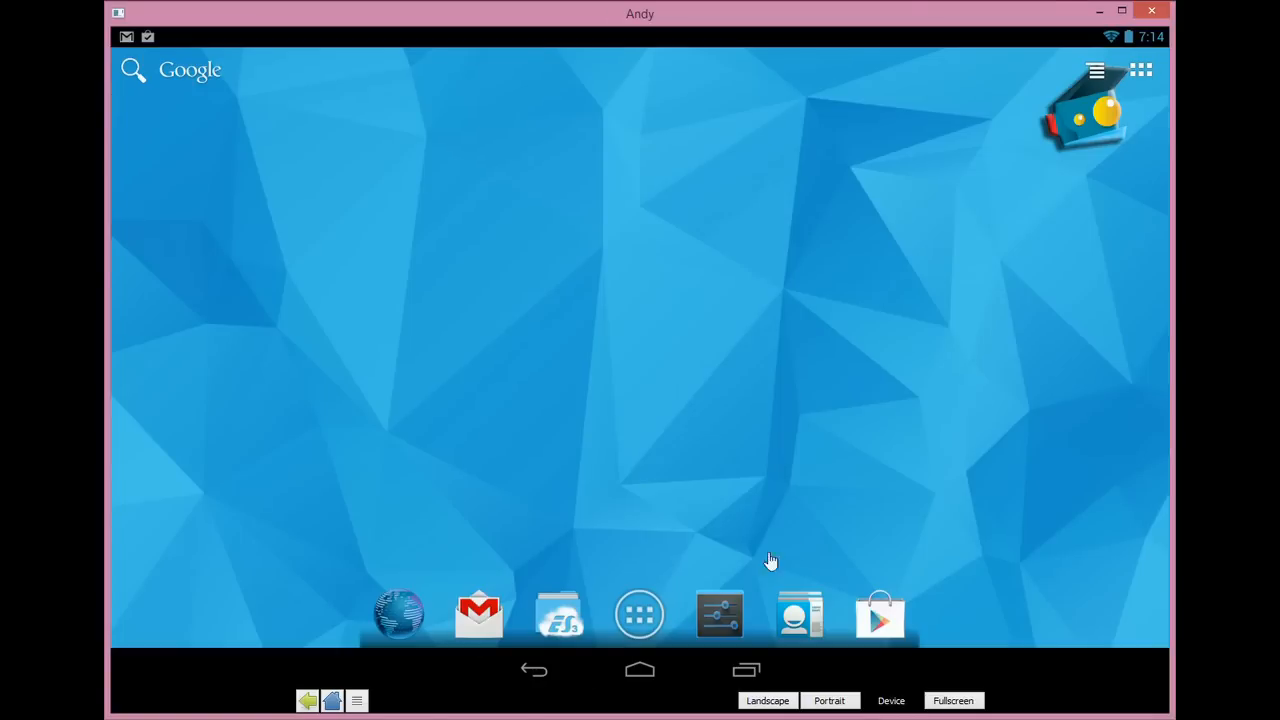
pyautogui.moveTo(833, 474)
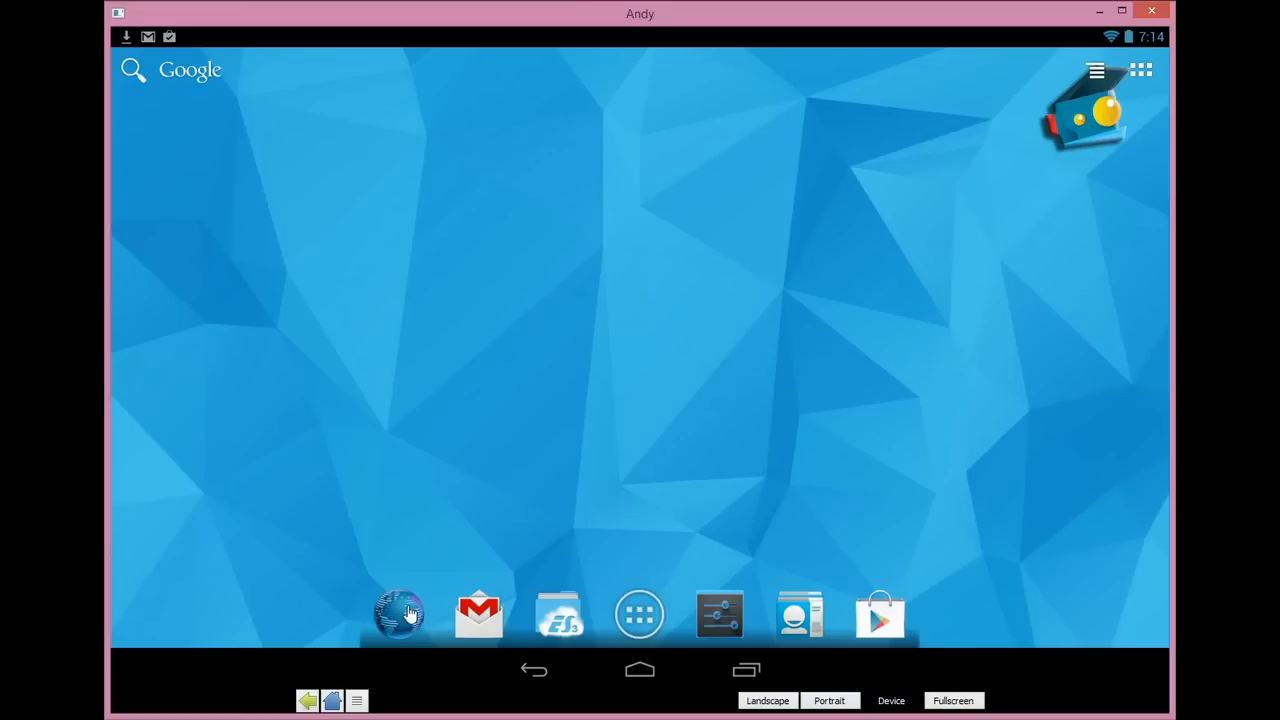
# Step: Open Andy's web browser from the home screen dock
pyautogui.click(399, 613)
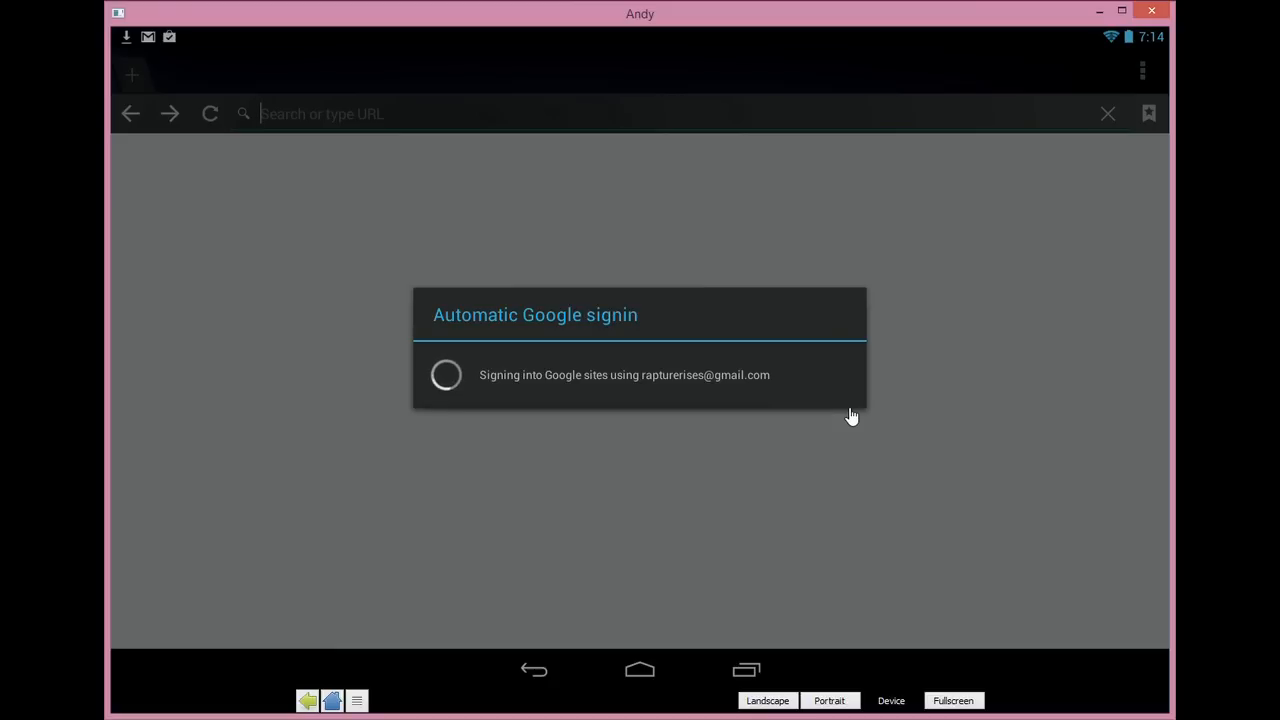
pyautogui.moveTo(850, 417)
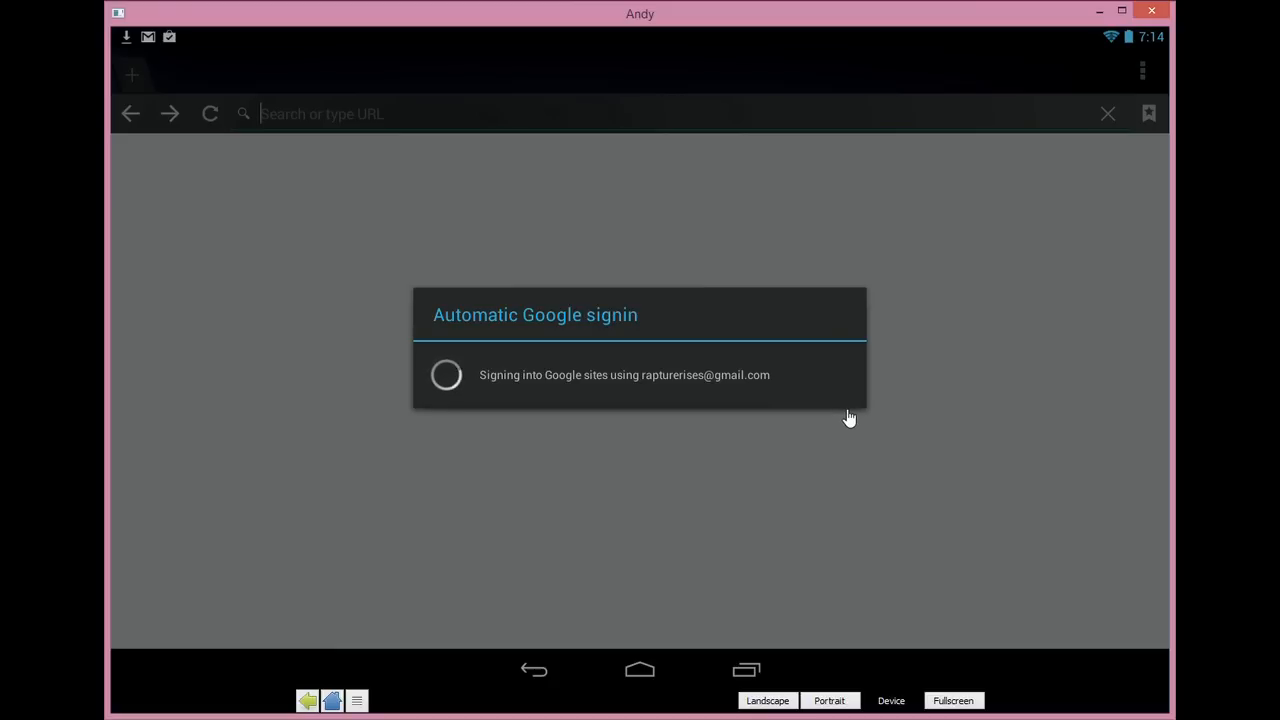
pyautogui.moveTo(907, 383)
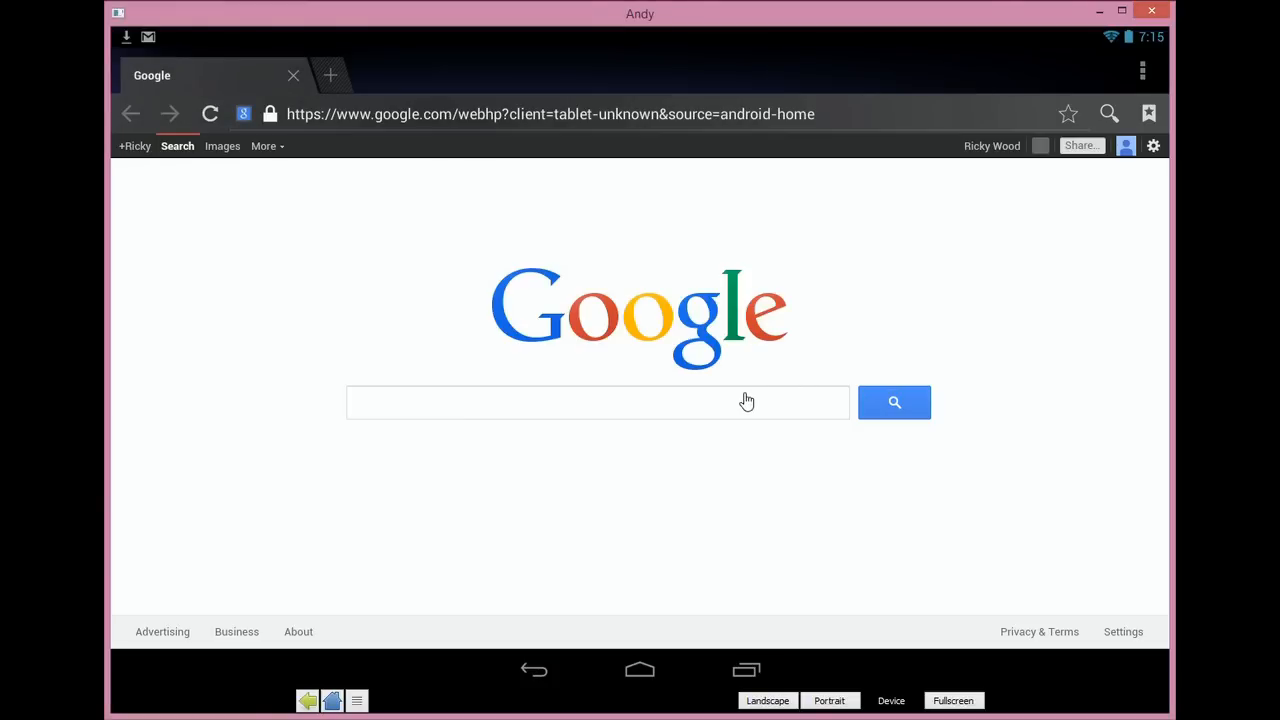
pyautogui.moveTo(854, 319)
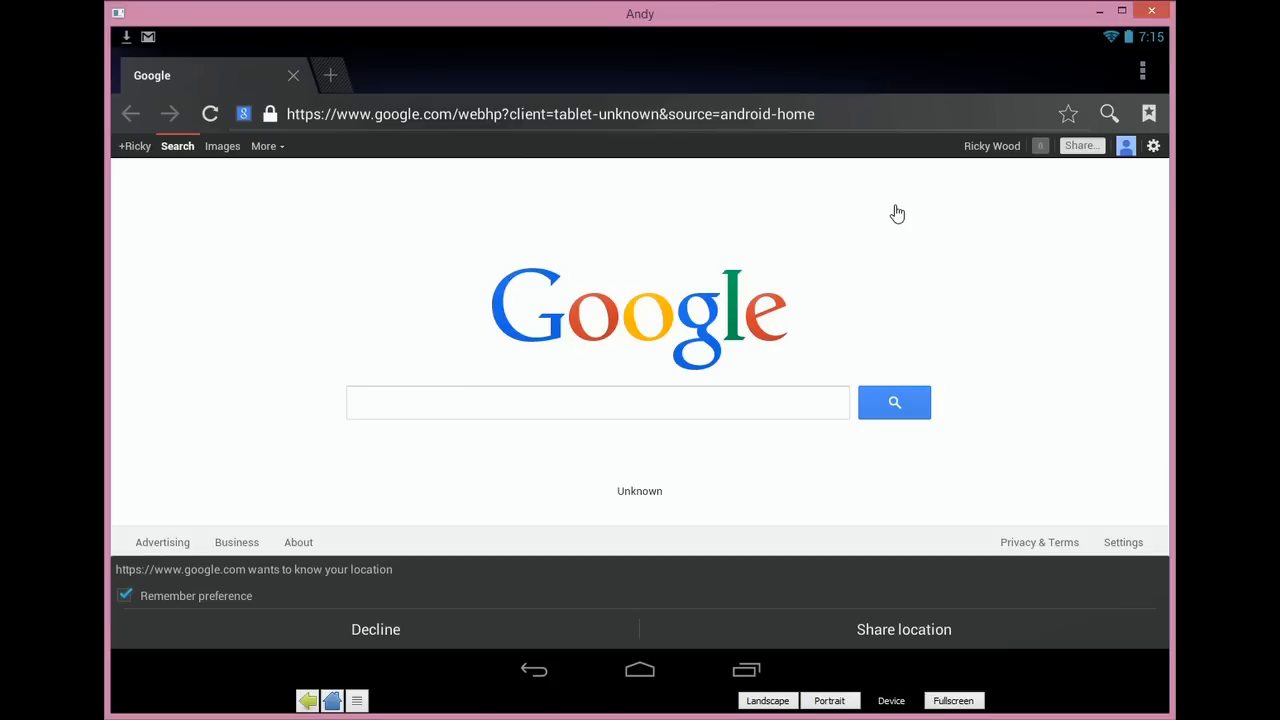
# Step: Look over the castle clash Google results, then replace the query with 'rawtism'
pyautogui.write('castle clash')
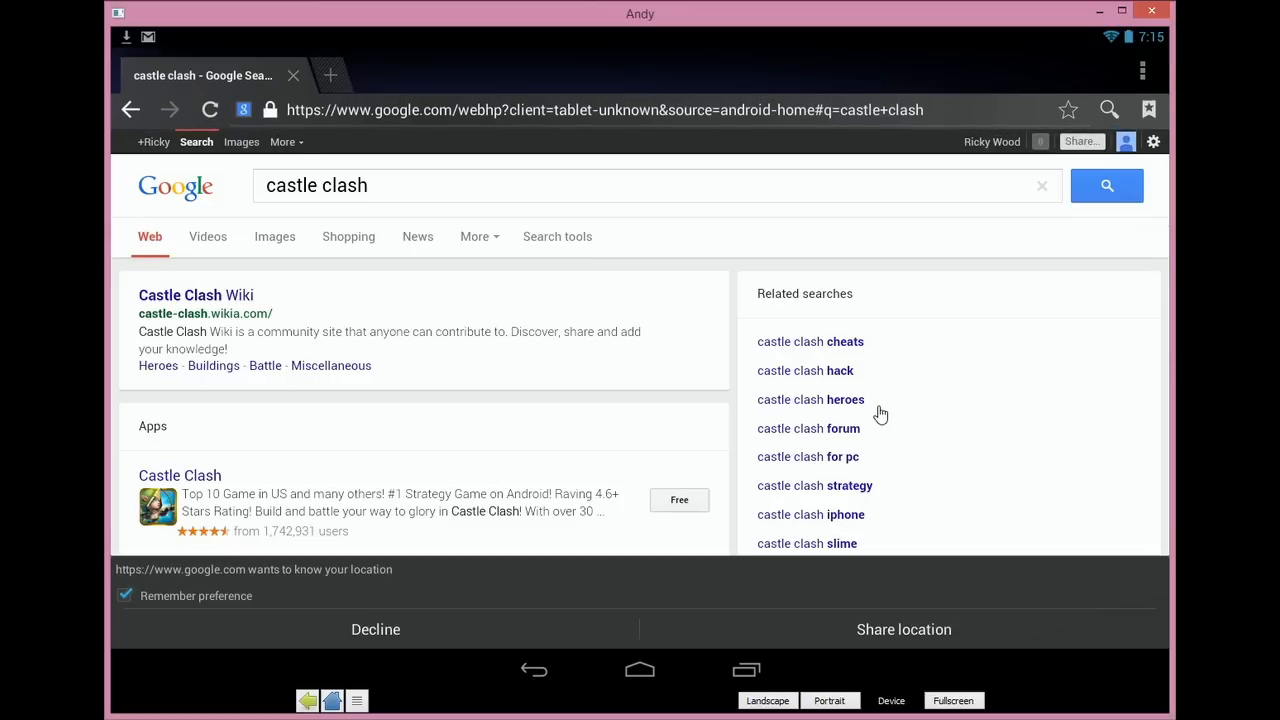
pyautogui.moveTo(765, 398)
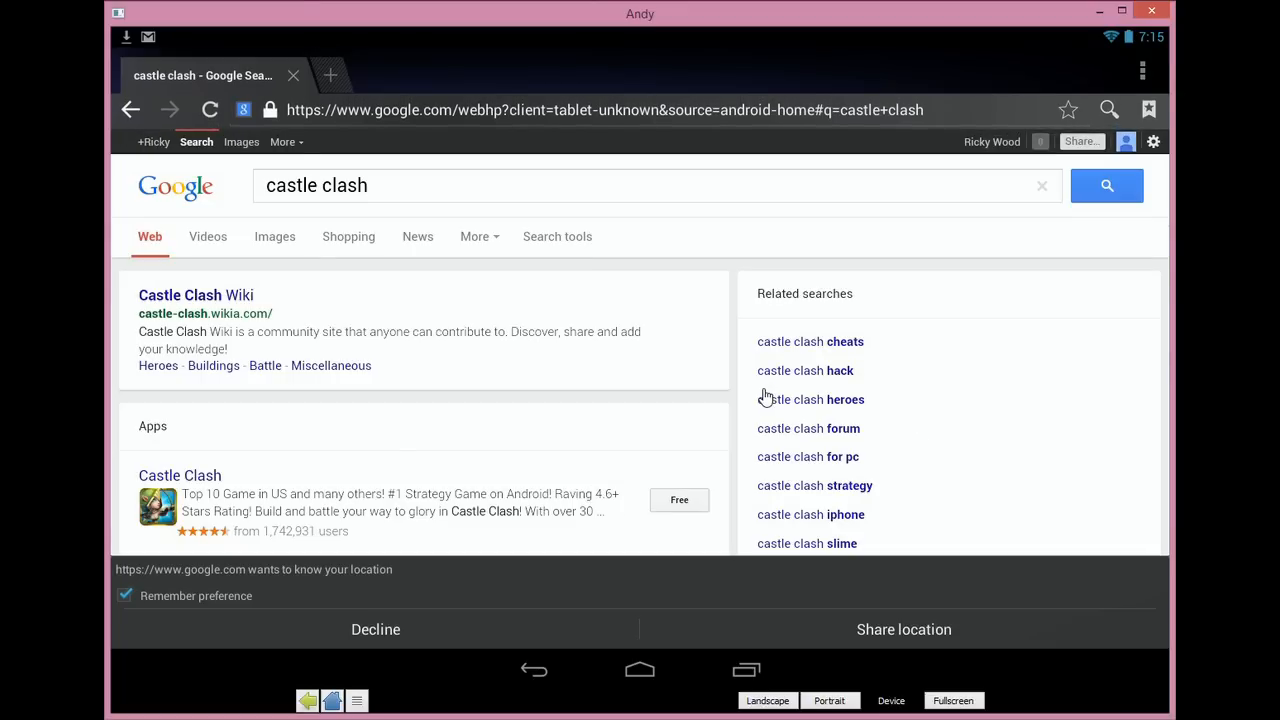
pyautogui.scroll(-3)
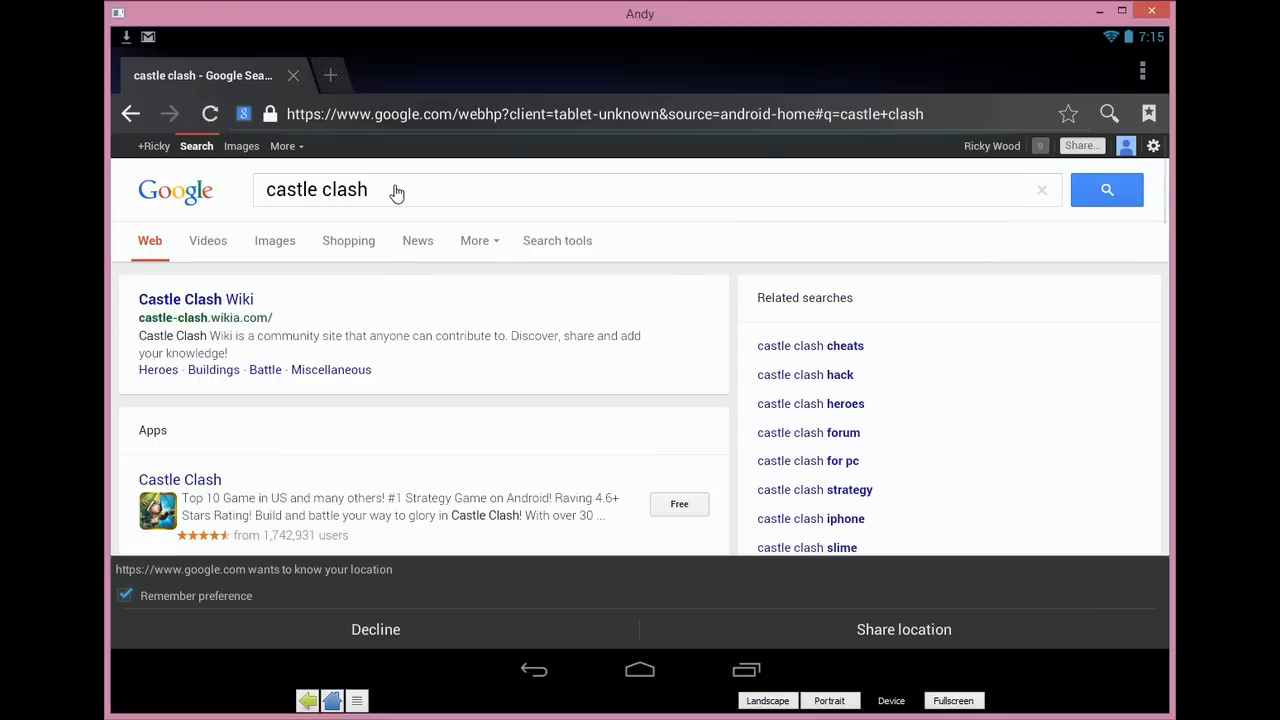
pyautogui.scroll(-3)
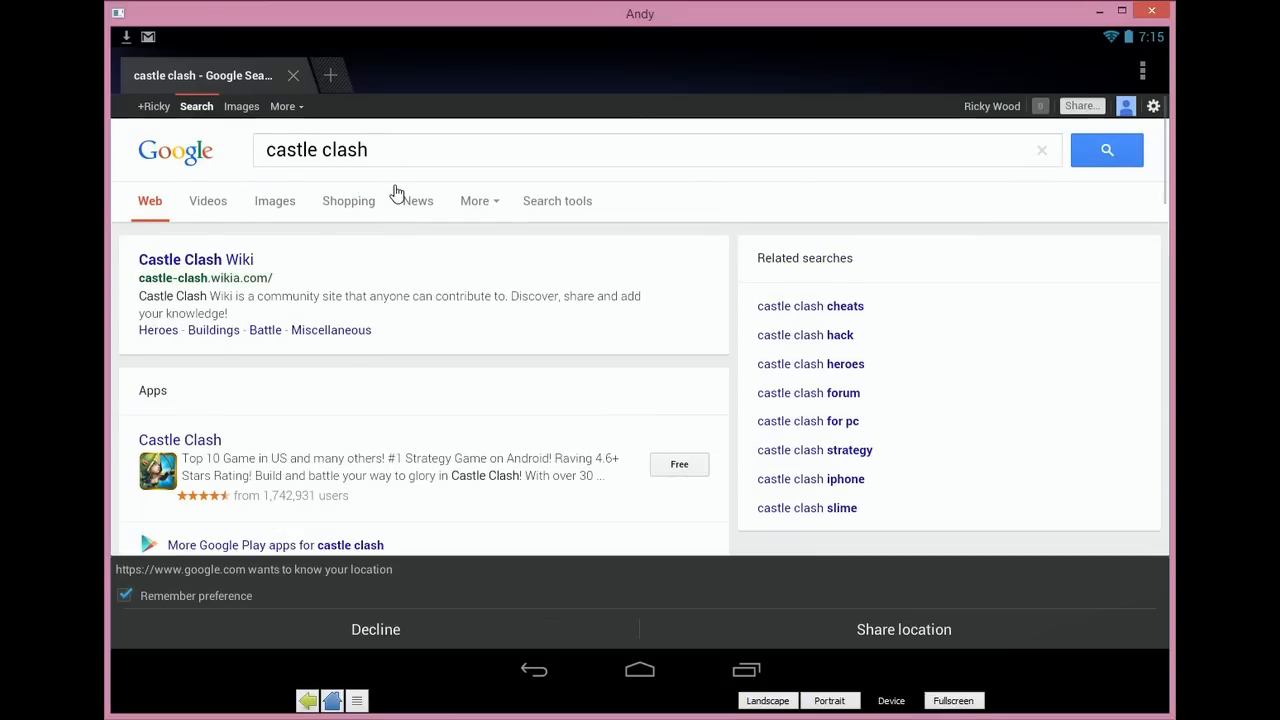
pyautogui.click(1041, 150)
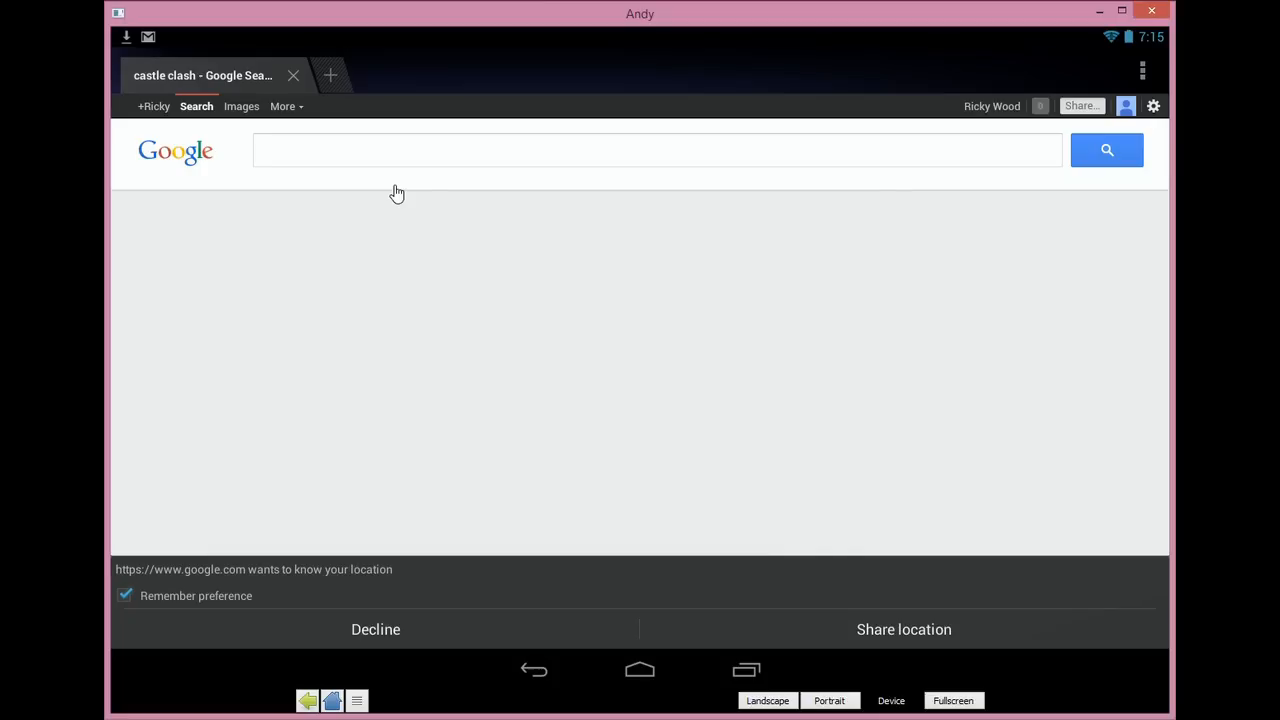
pyautogui.write('Rawt')
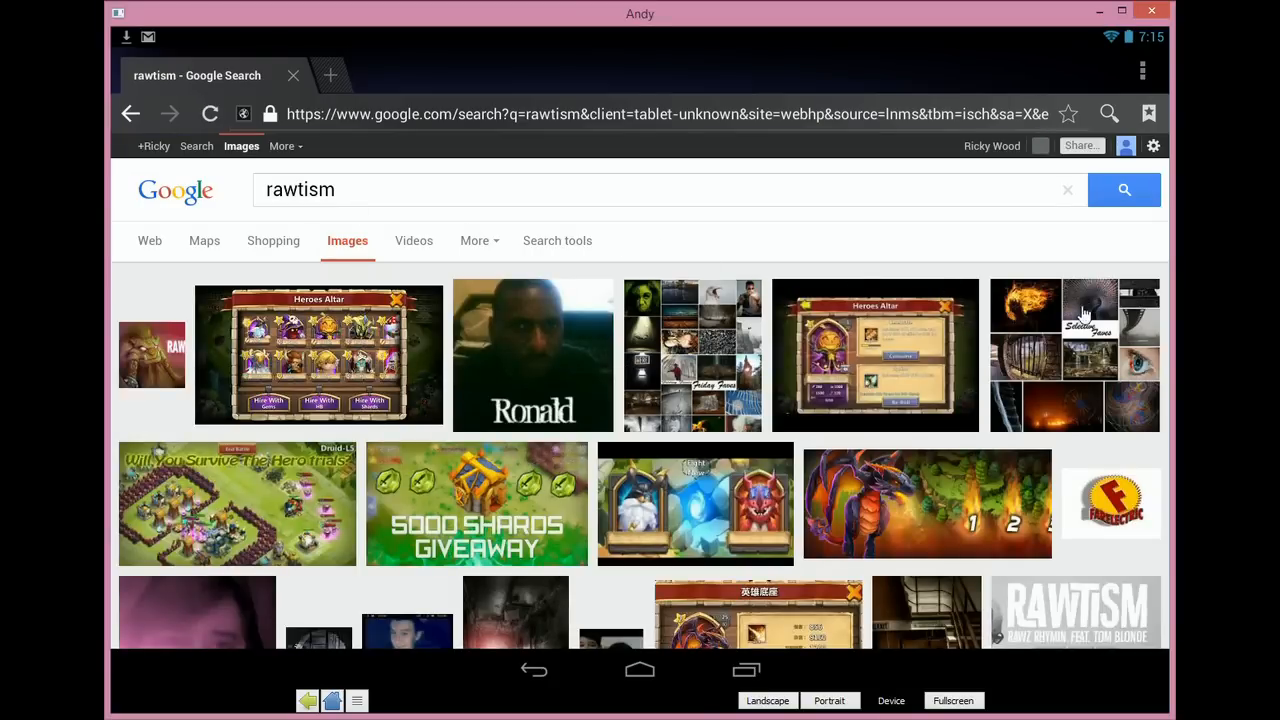
pyautogui.scroll(-3)
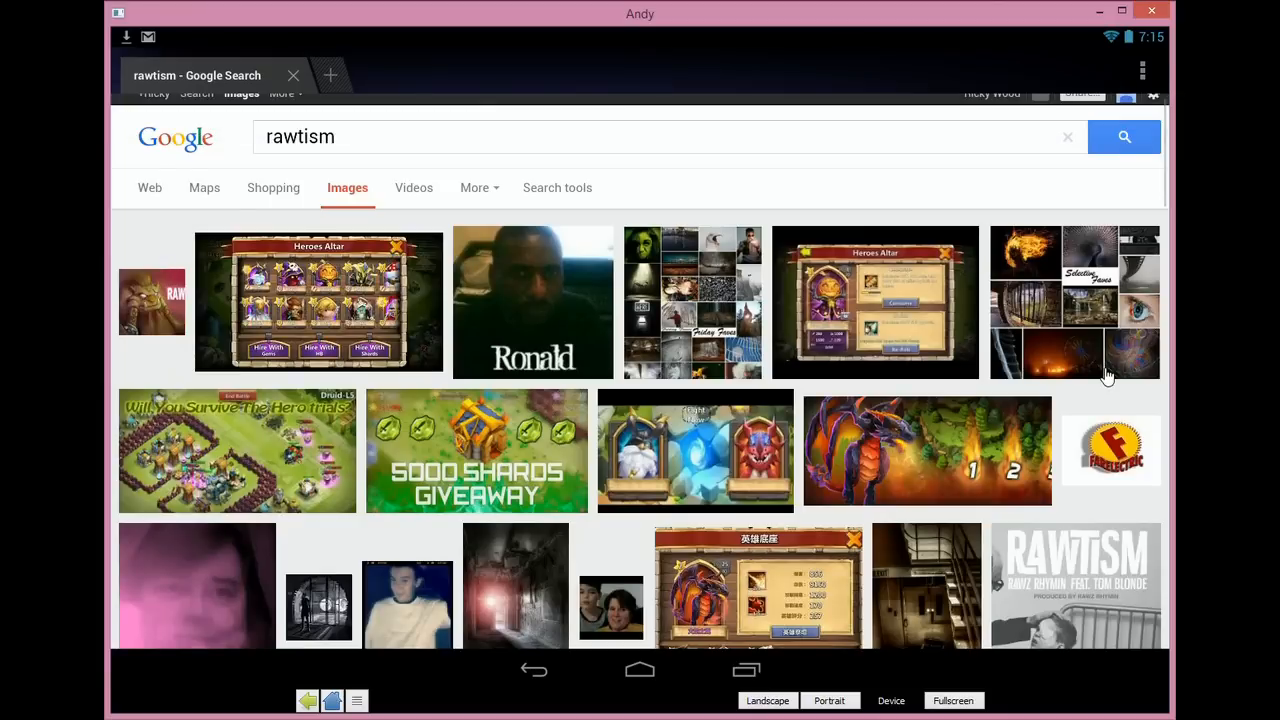
pyautogui.scroll(-3)
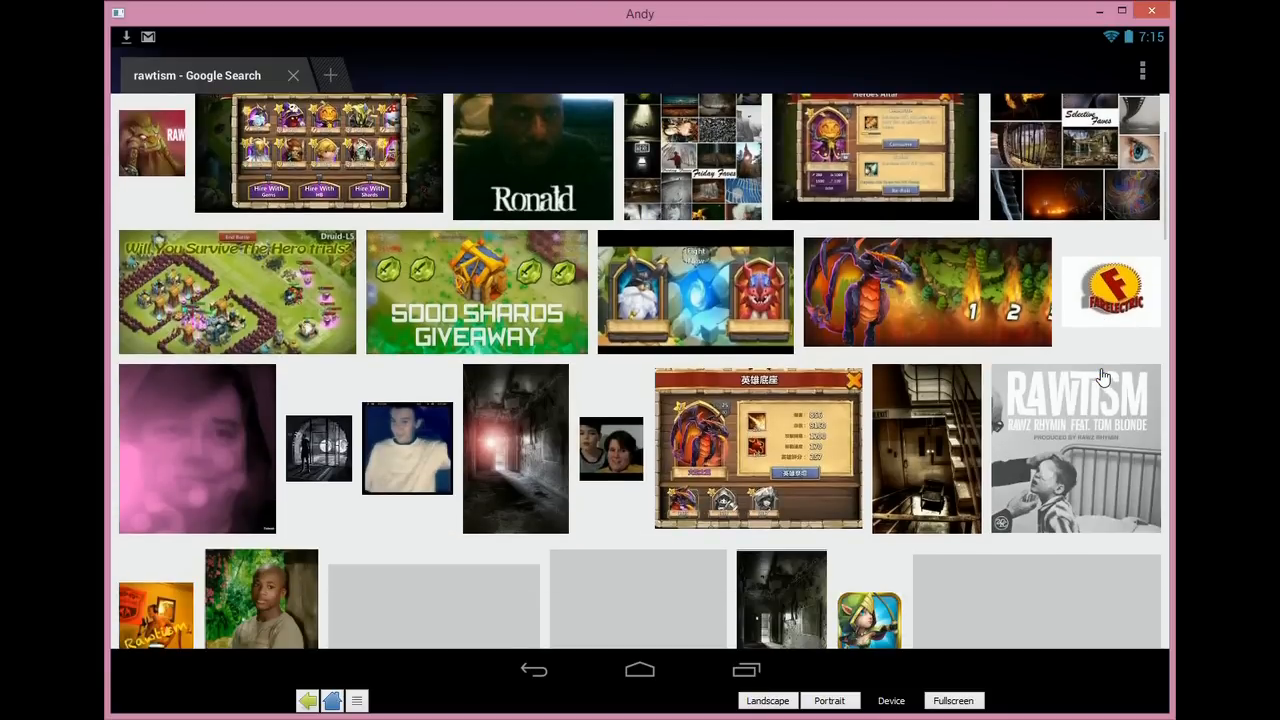
pyautogui.scroll(-3)
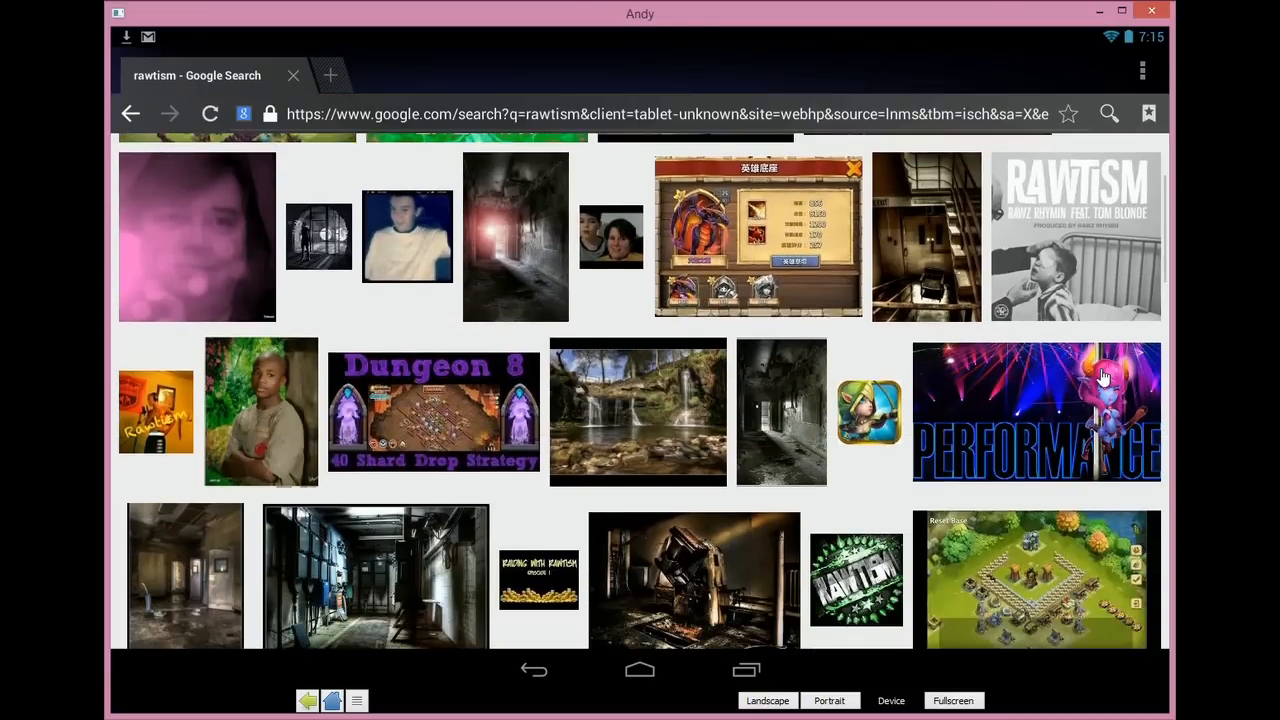
pyautogui.scroll(-3)
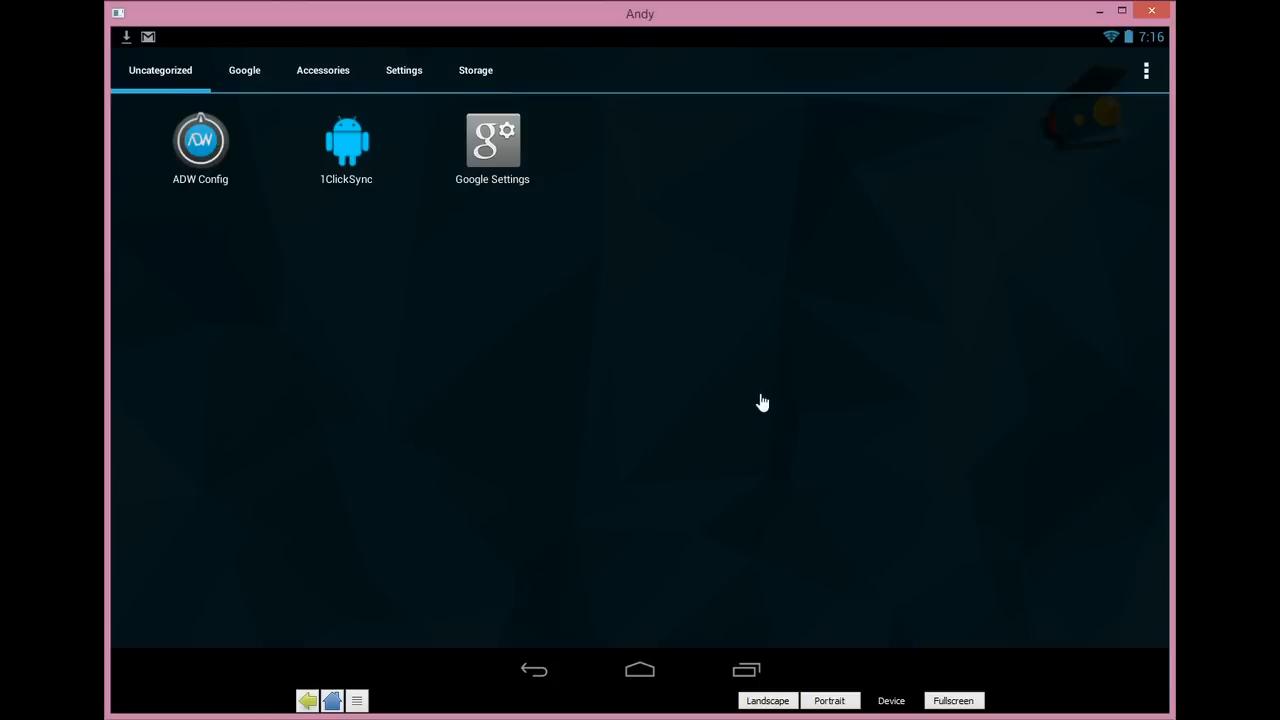
# Step: Browse the Google, Accessories, Settings and Storage app categories, then go back home
pyautogui.click(244, 70)
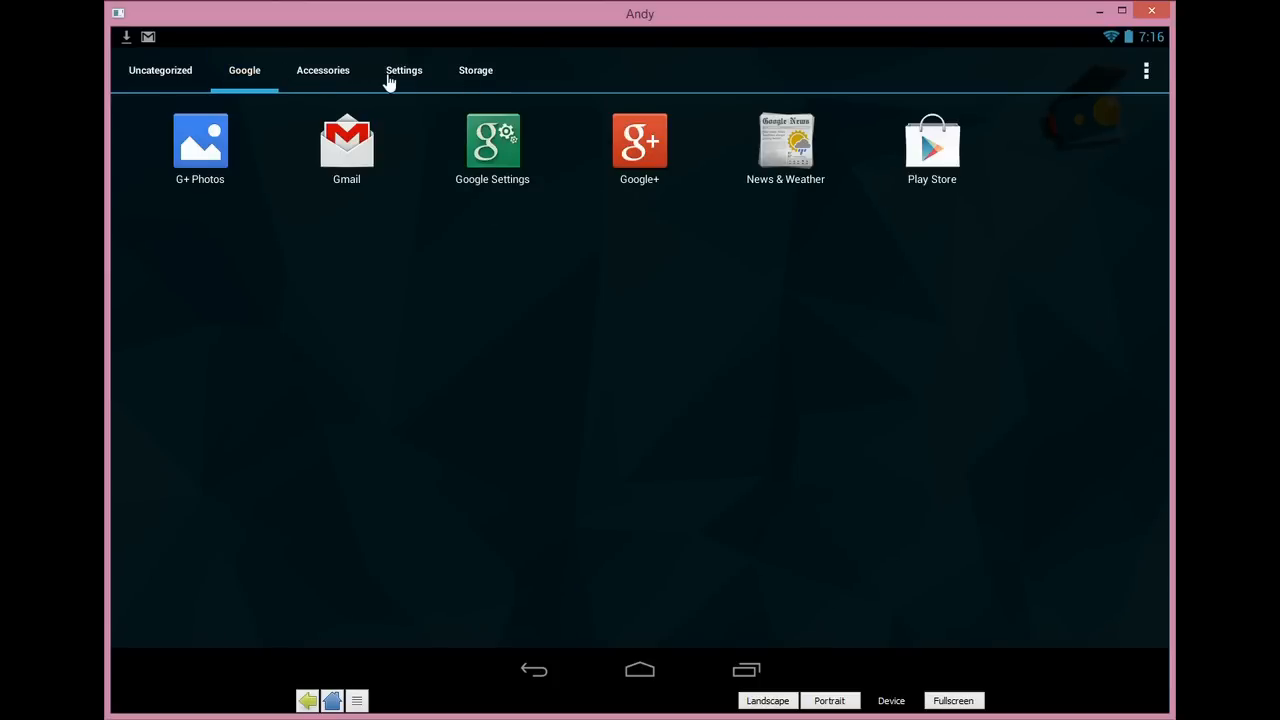
pyautogui.moveTo(710, 163)
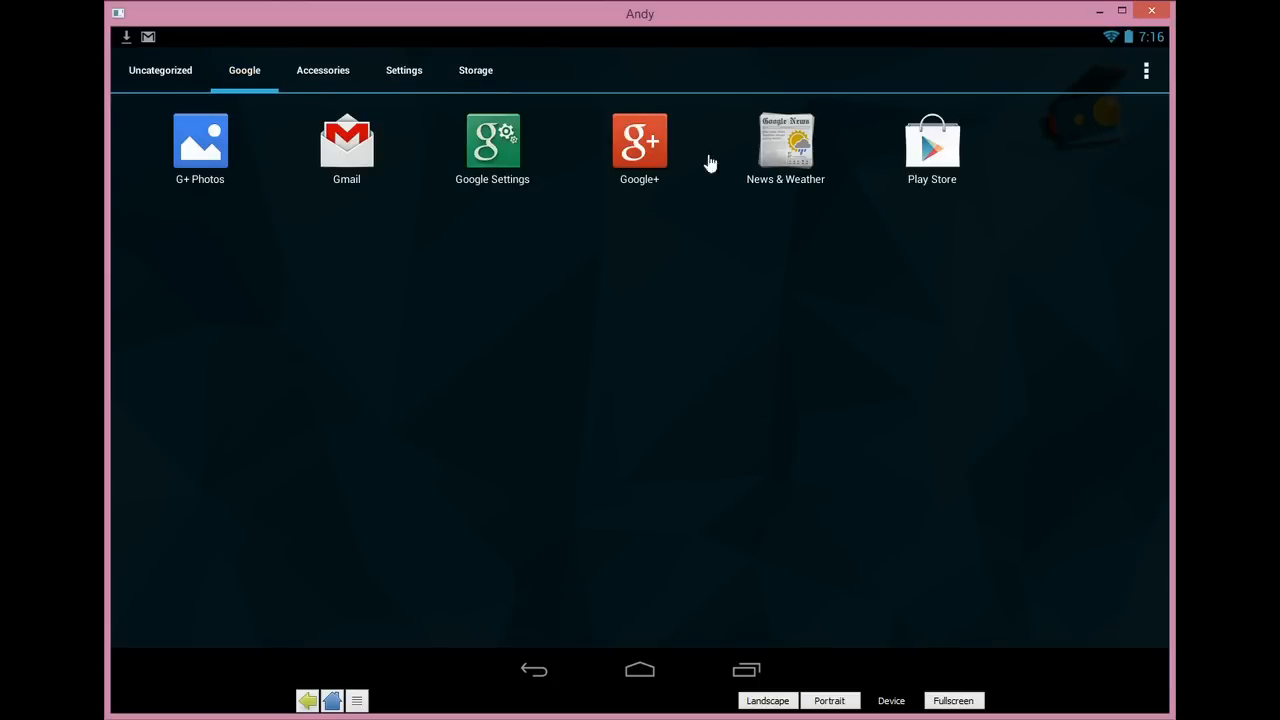
pyautogui.click(322, 70)
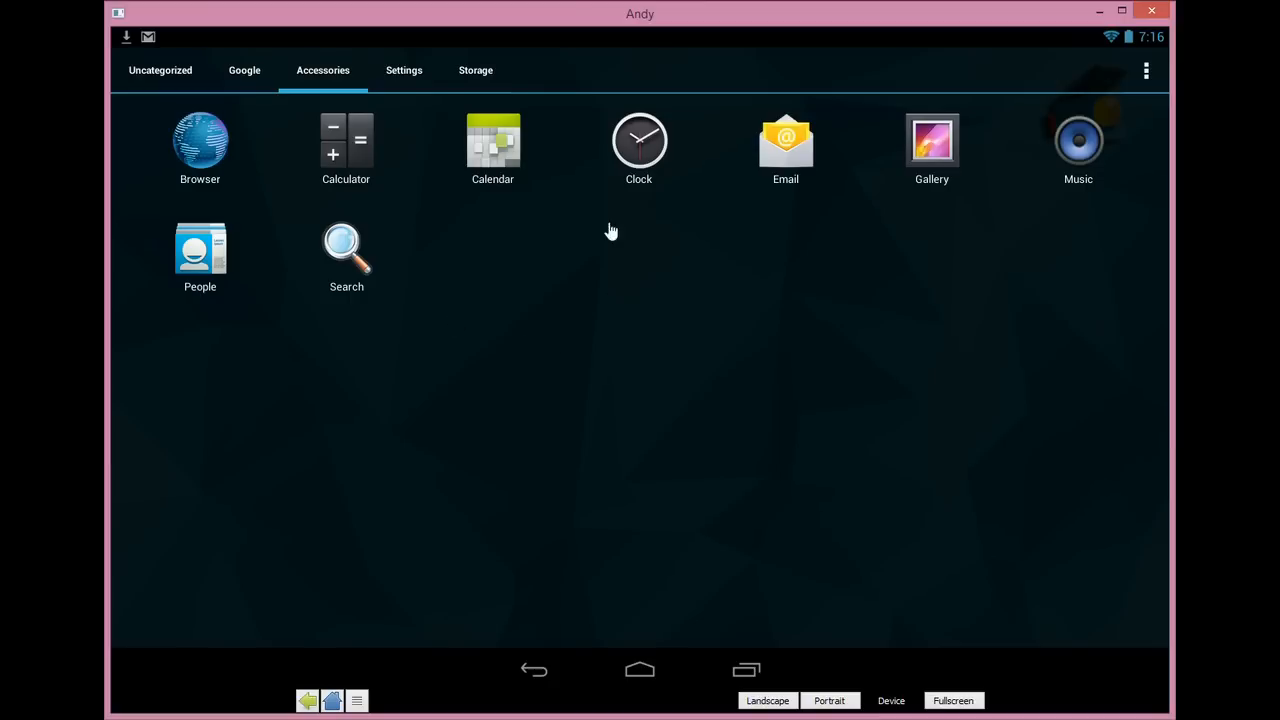
pyautogui.moveTo(403, 75)
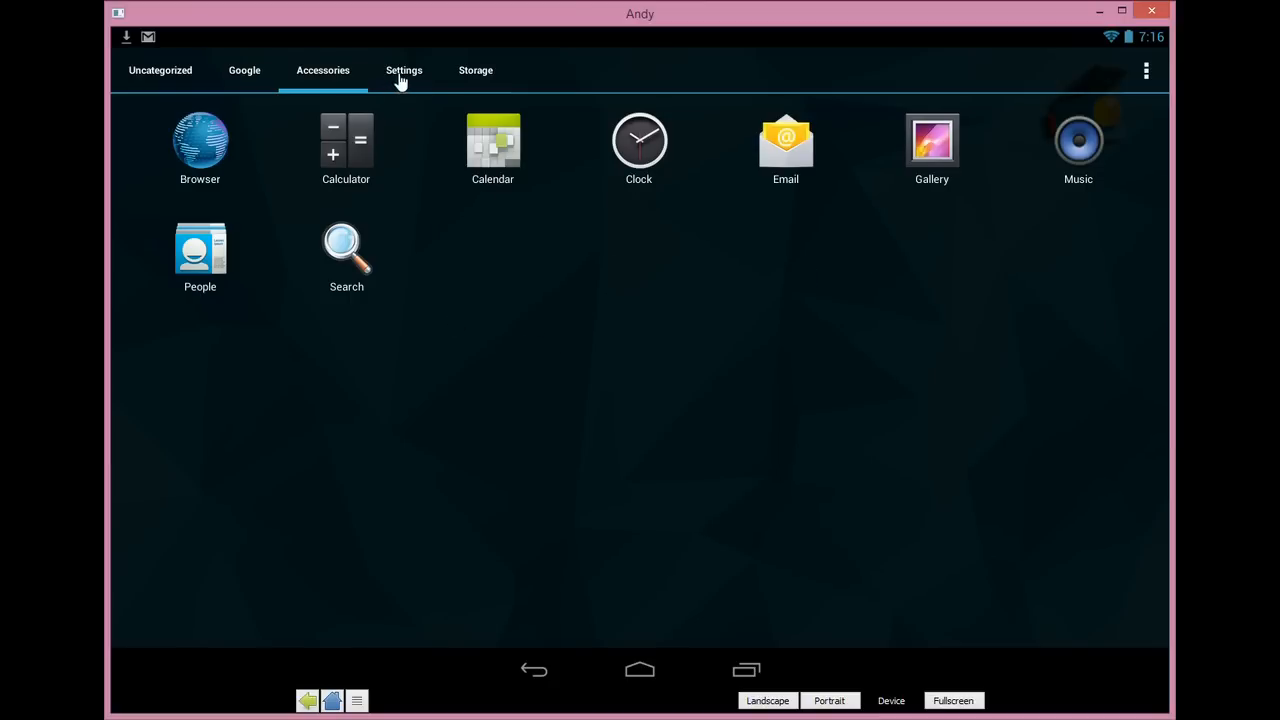
pyautogui.click(404, 70)
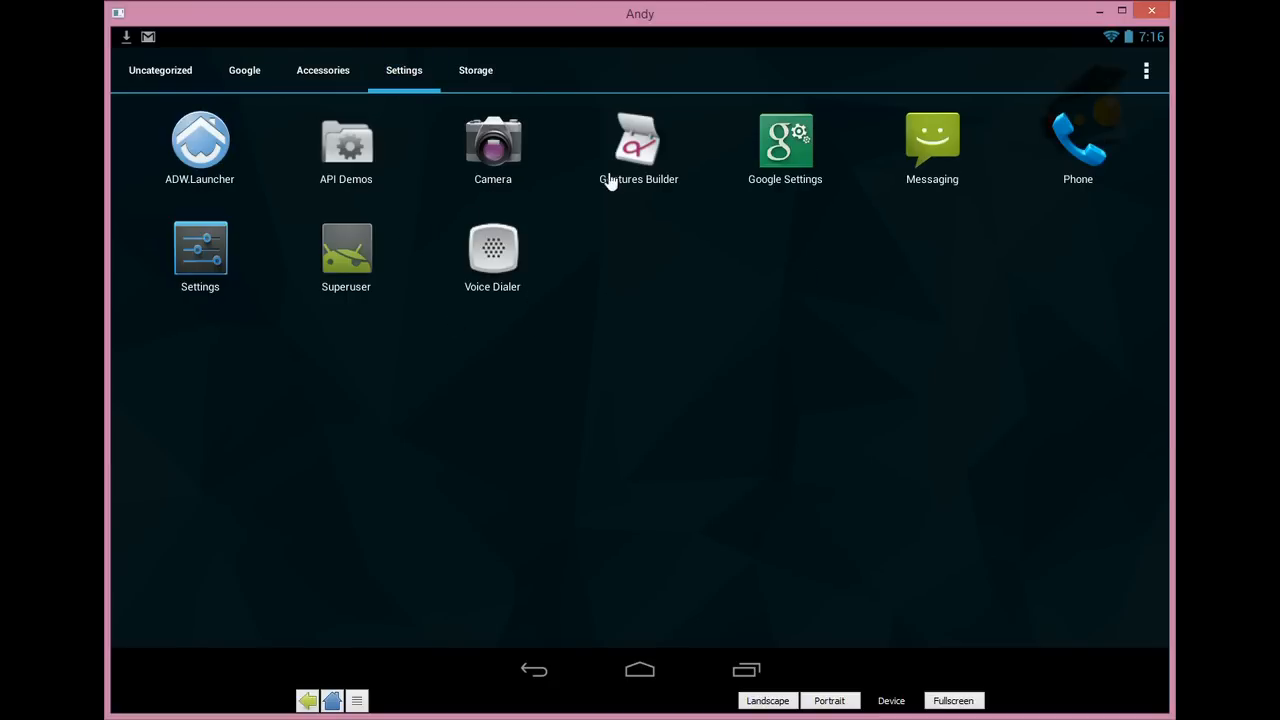
pyautogui.moveTo(1137, 224)
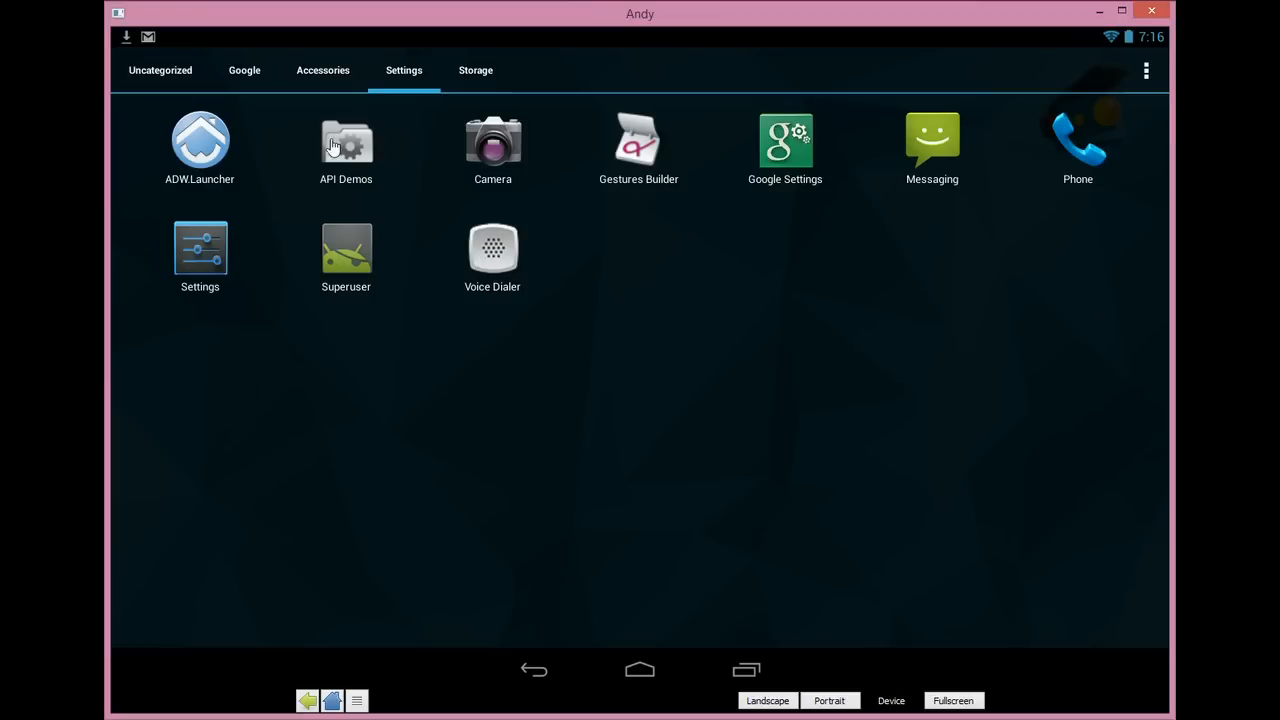
pyautogui.click(475, 70)
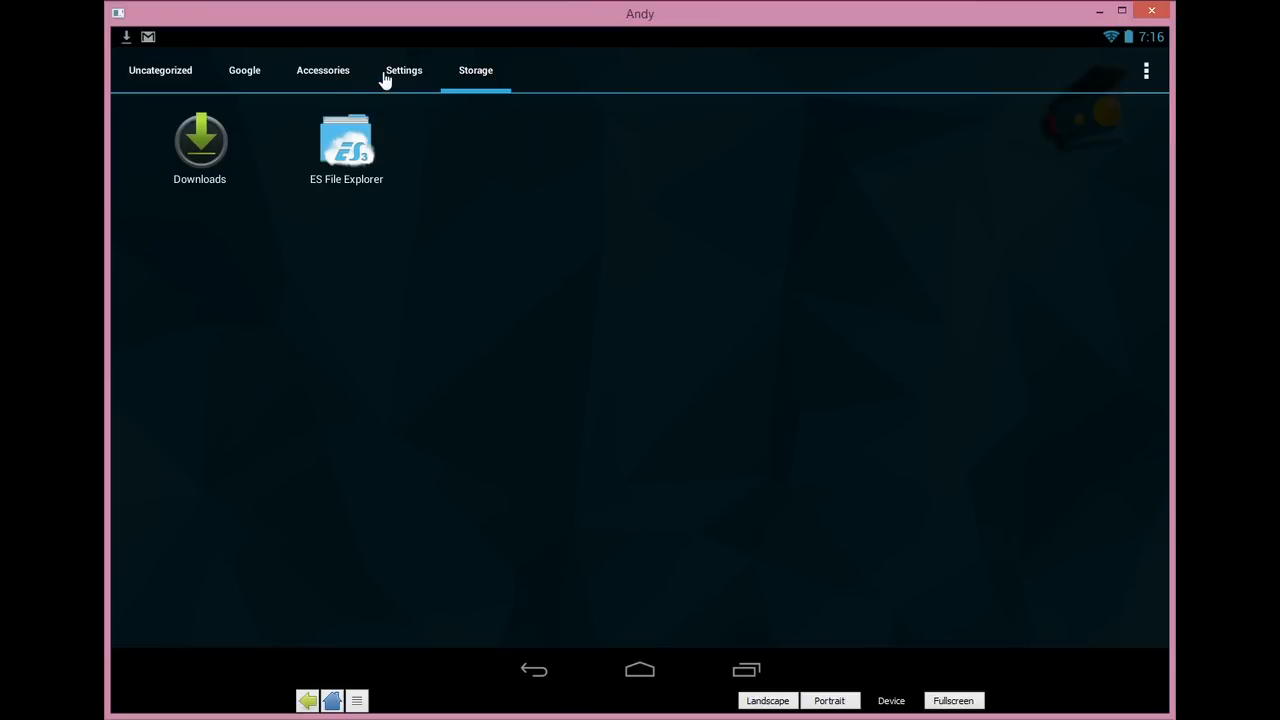
pyautogui.click(244, 70)
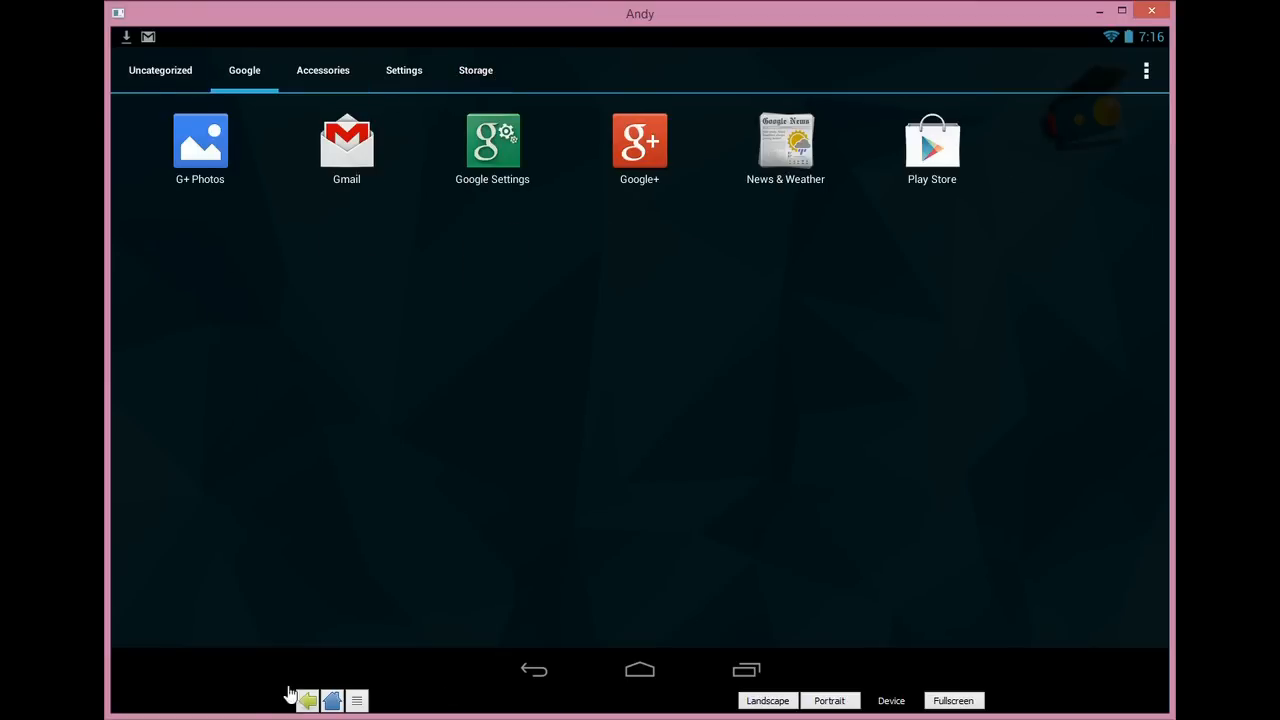
pyautogui.click(639, 670)
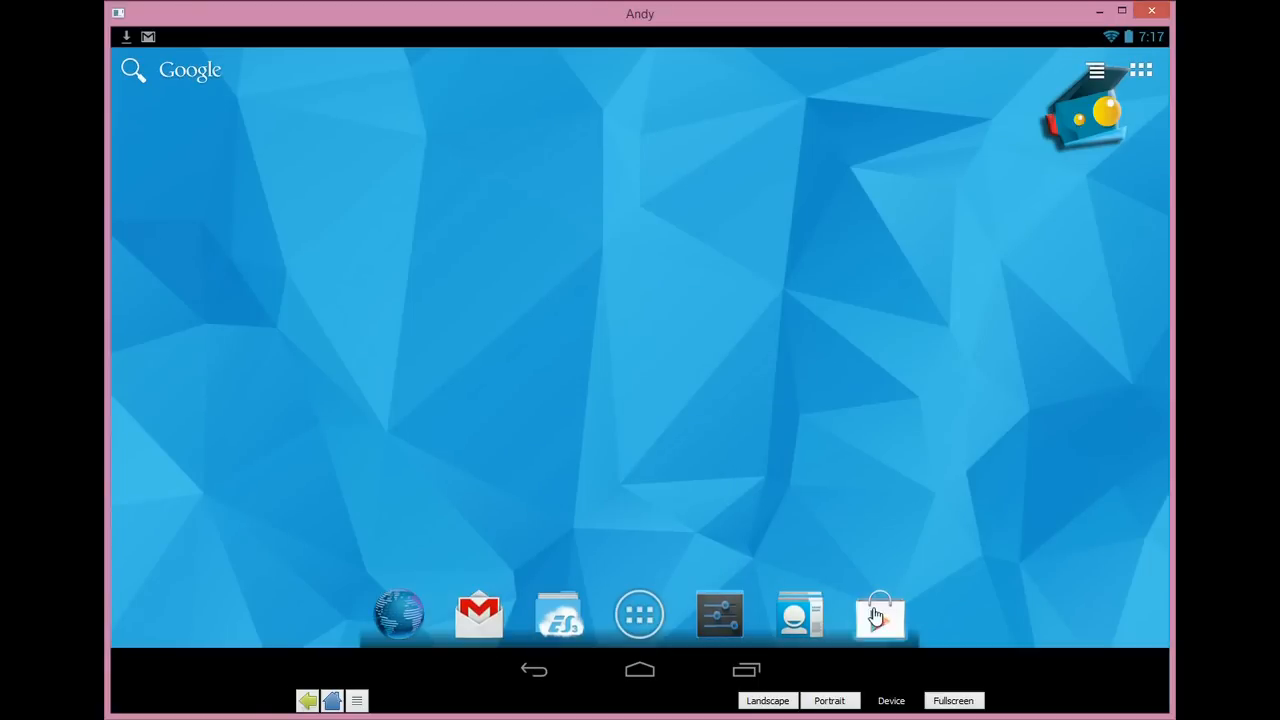
# Step: Reopen the Play Store and search for 'castle clash'
pyautogui.click(879, 614)
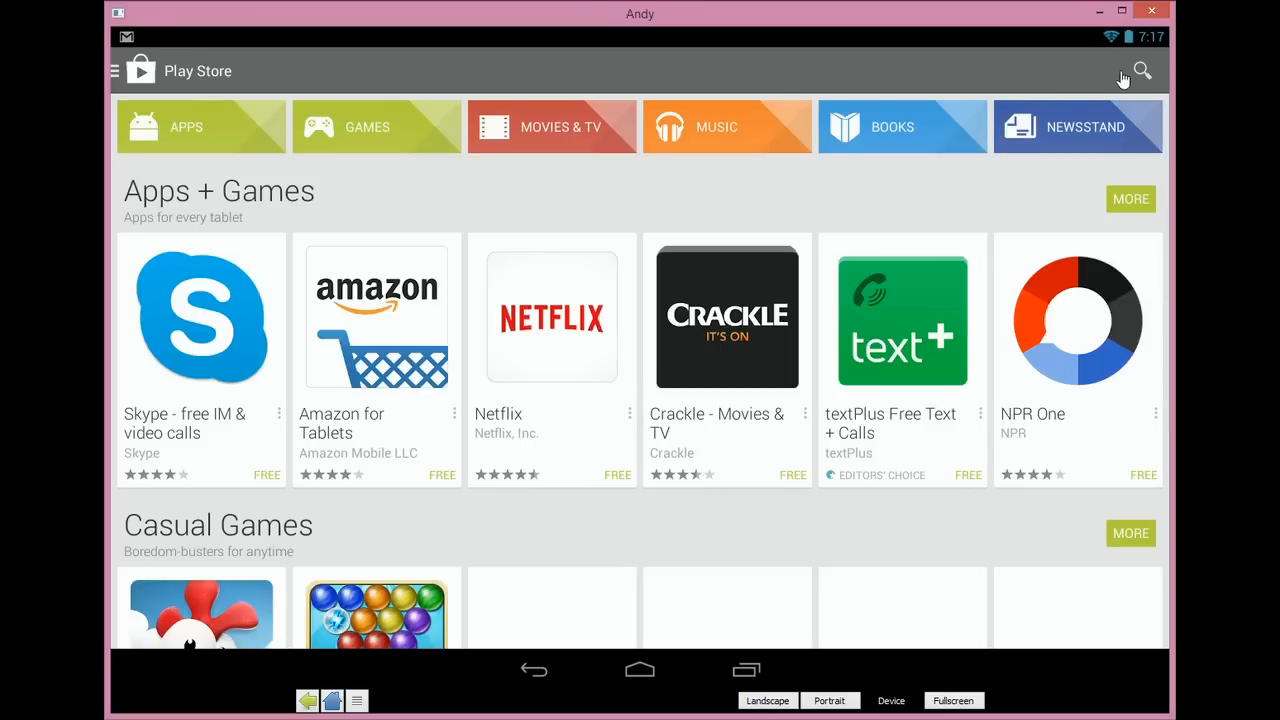
pyautogui.click(1141, 70)
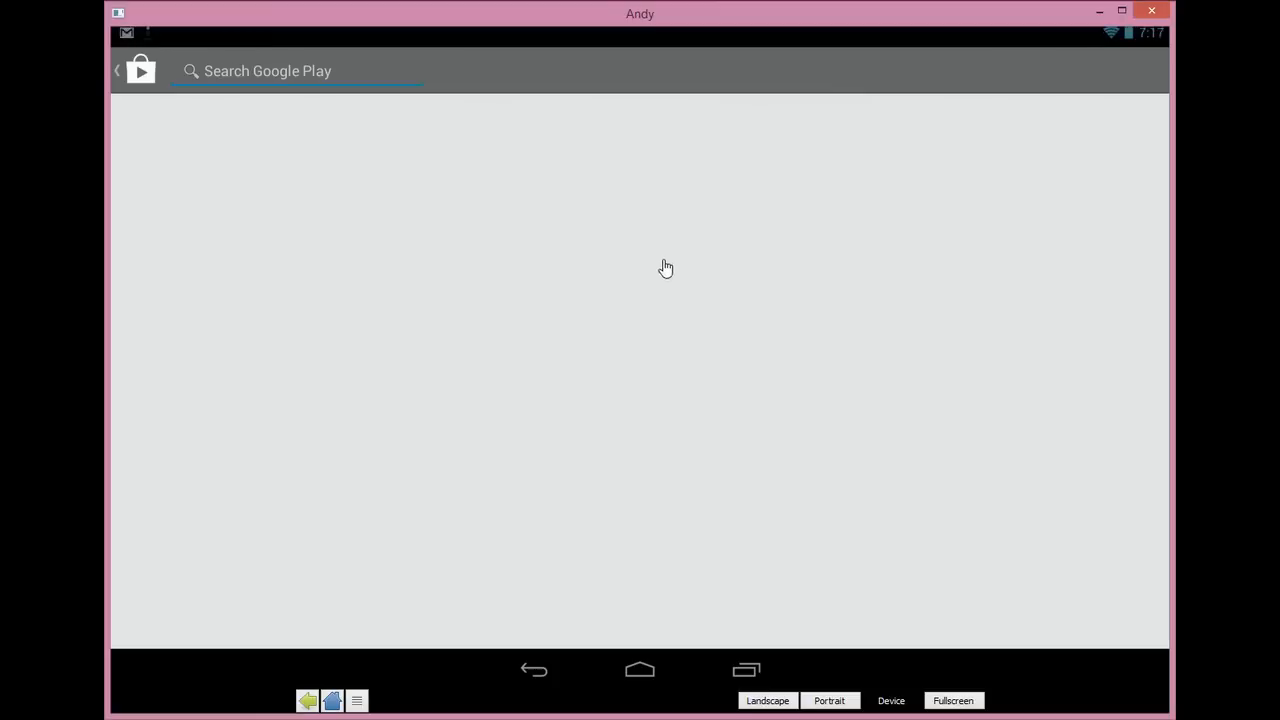
pyautogui.write('castle clash')
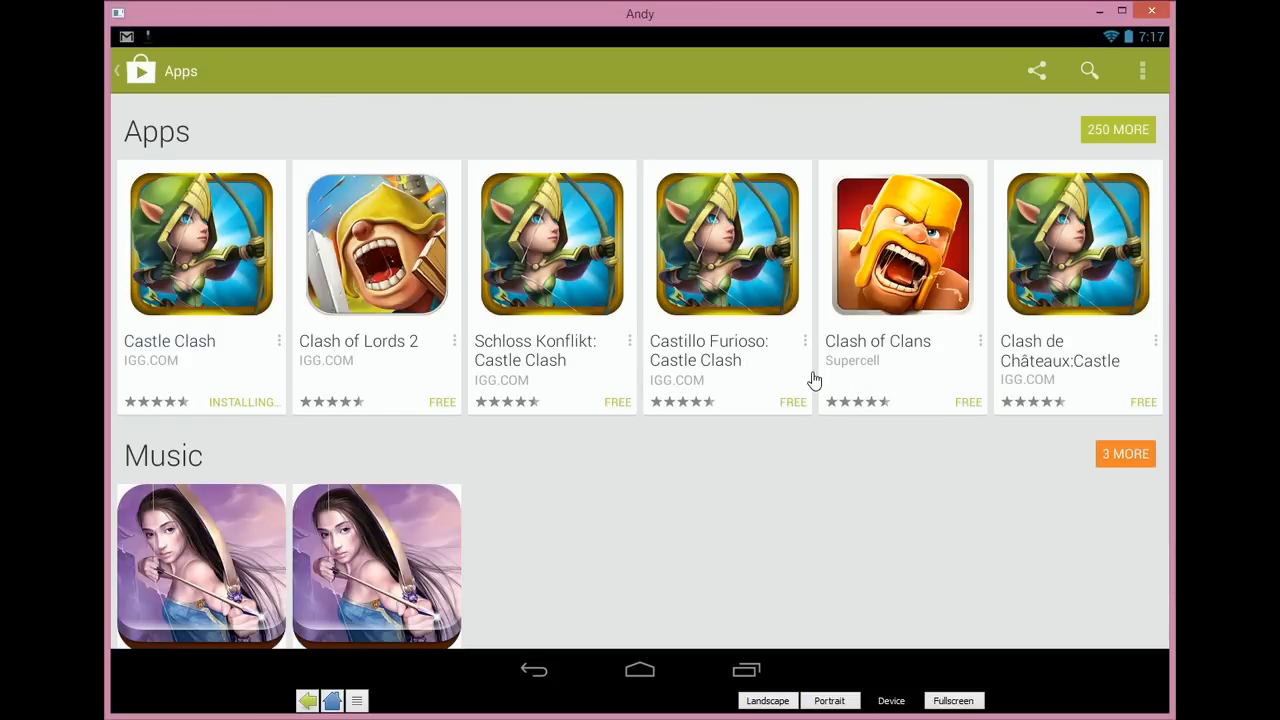
# Step: Open Castle Clash's Play Store page, then launch the installed game to its IGG splash screen
pyautogui.click(200, 243)
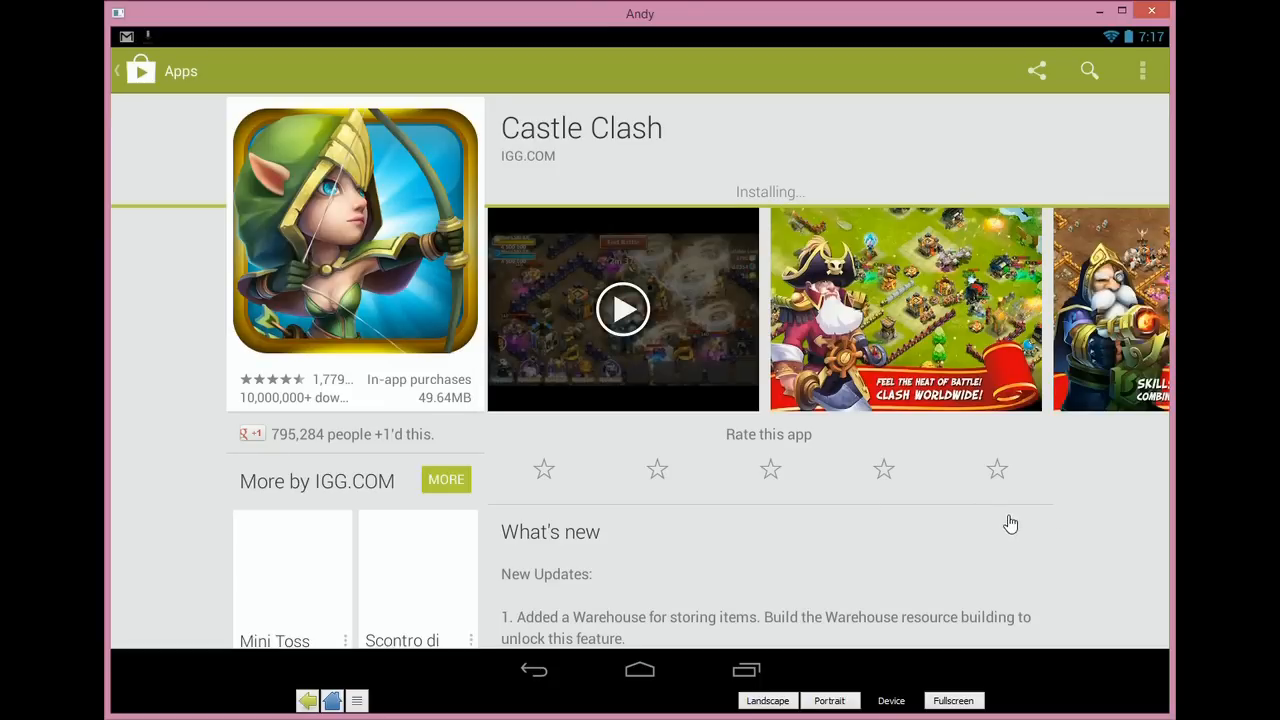
pyautogui.scroll(-3)
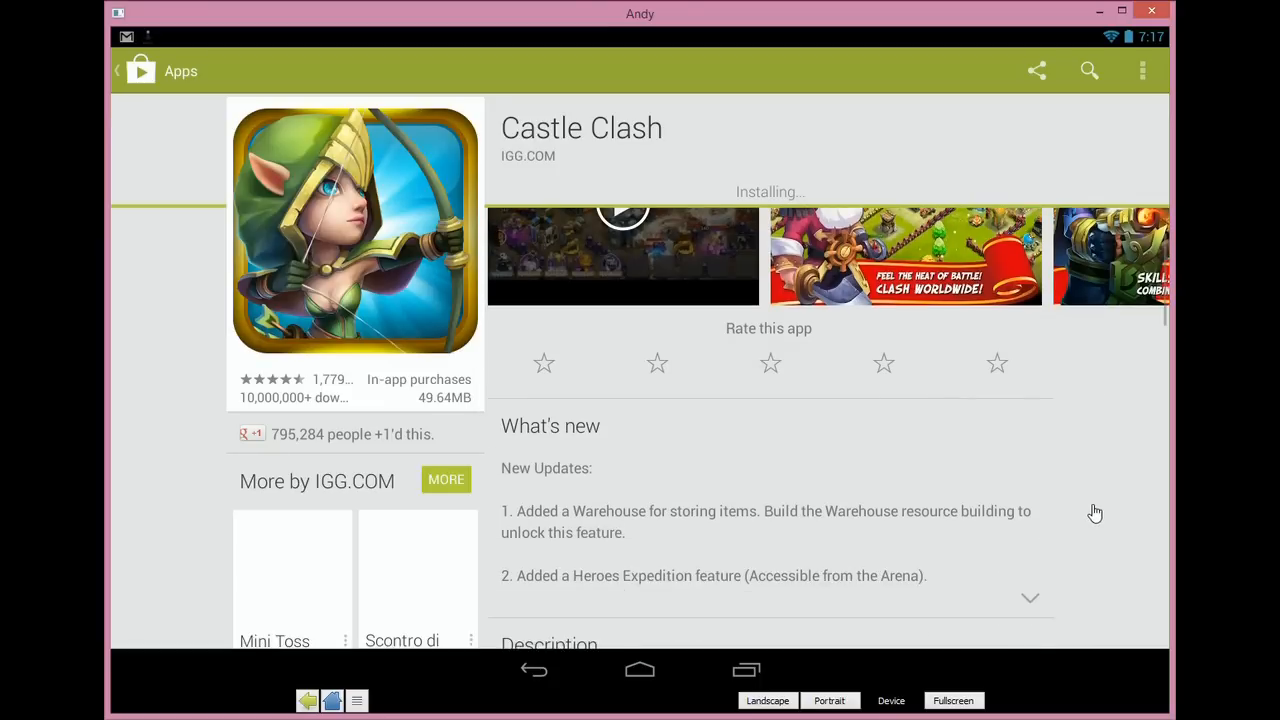
pyautogui.scroll(-3)
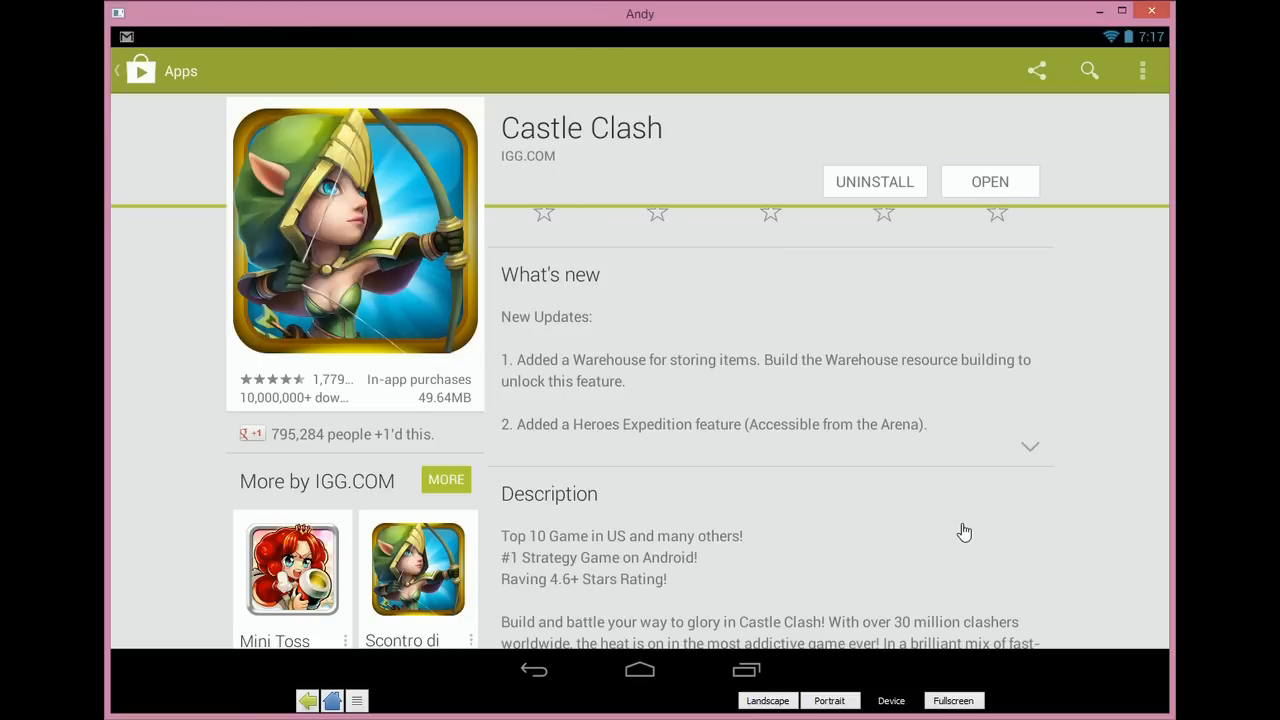
pyautogui.click(989, 181)
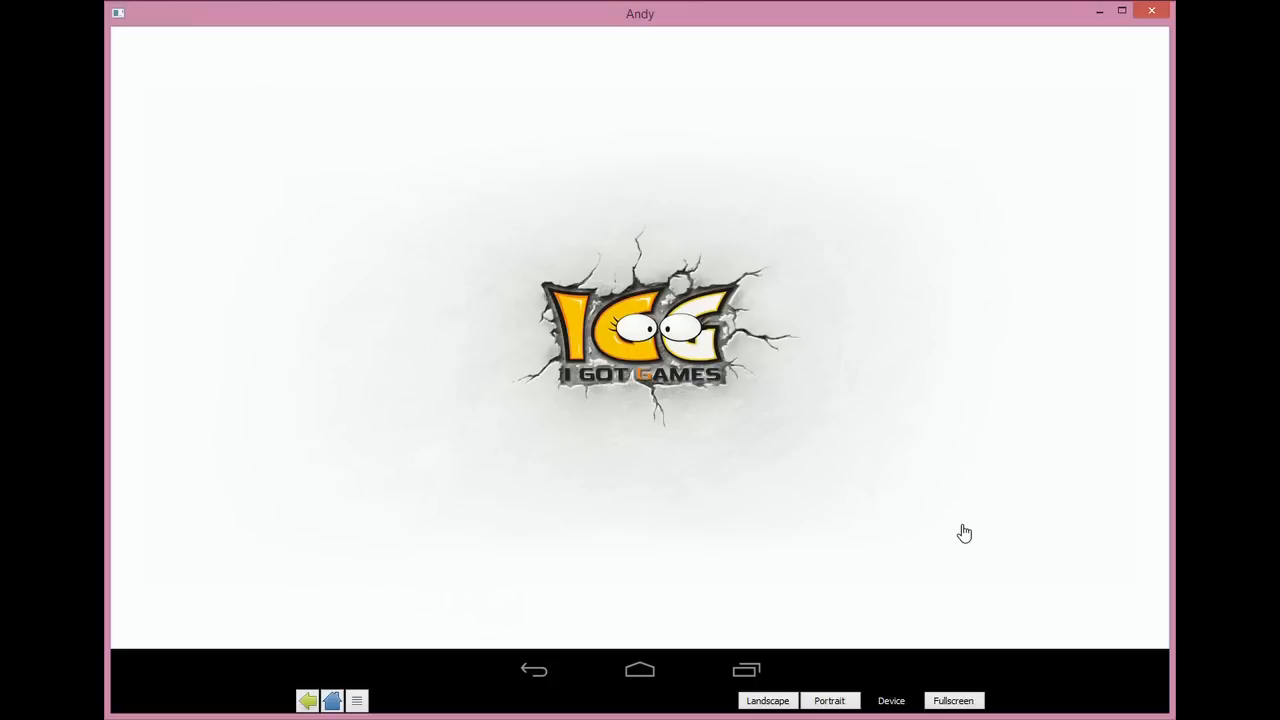